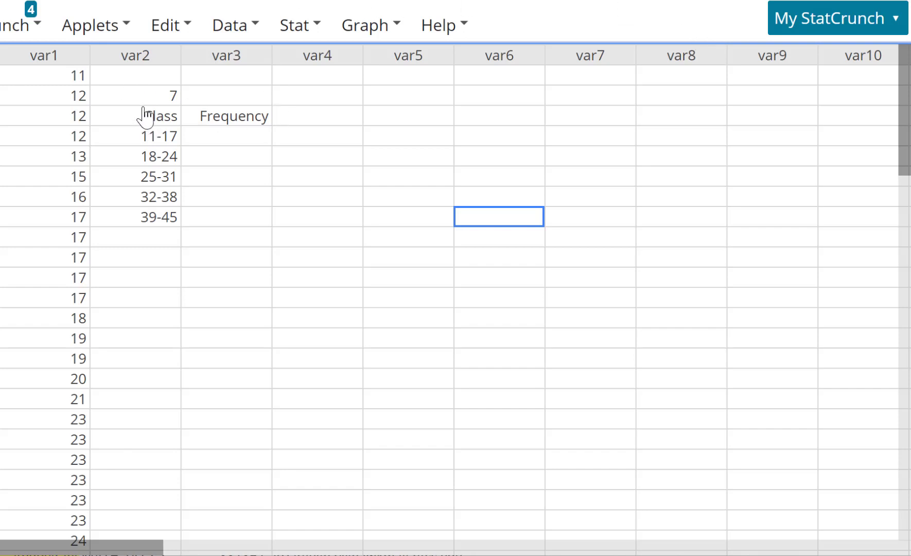
mouse_move(146, 125)
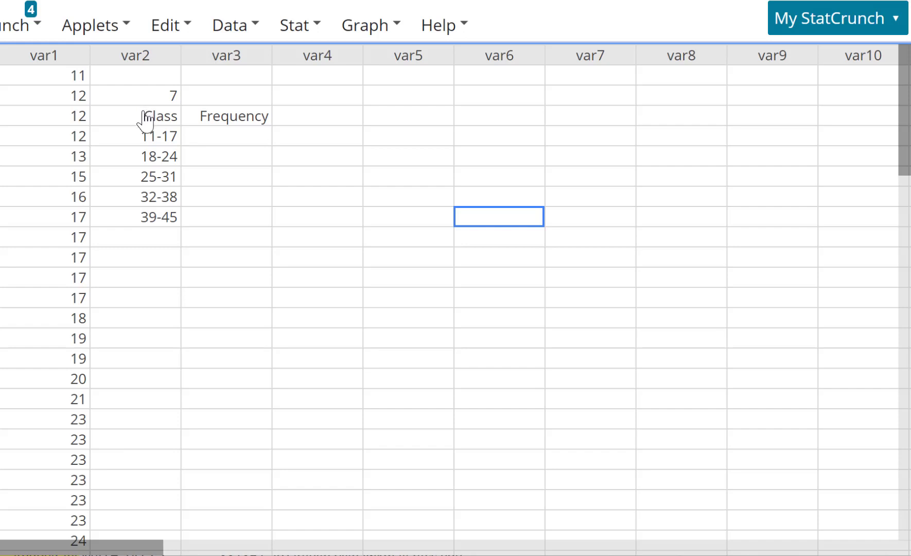
mouse_move(141, 132)
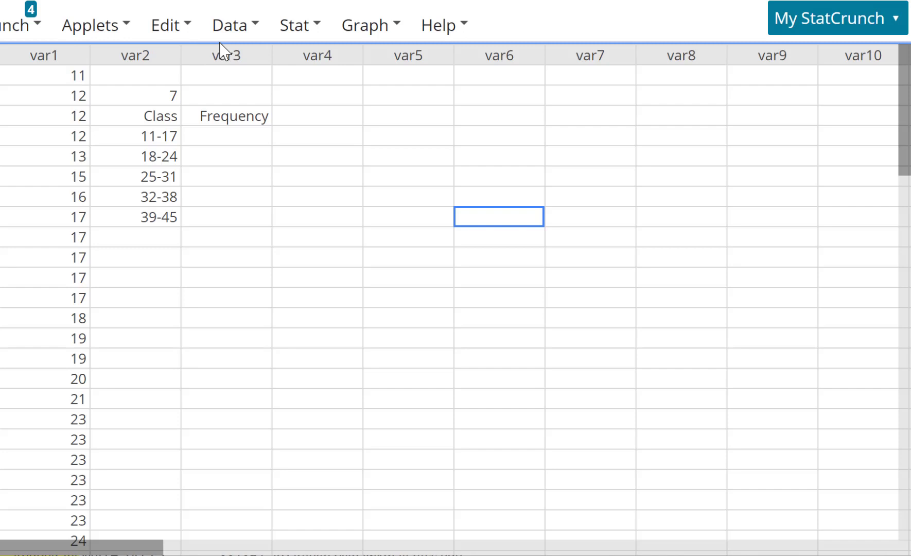
Sort the var1 column ascending by var1 with Data > Sort and dismiss the results.
left_click(231, 24)
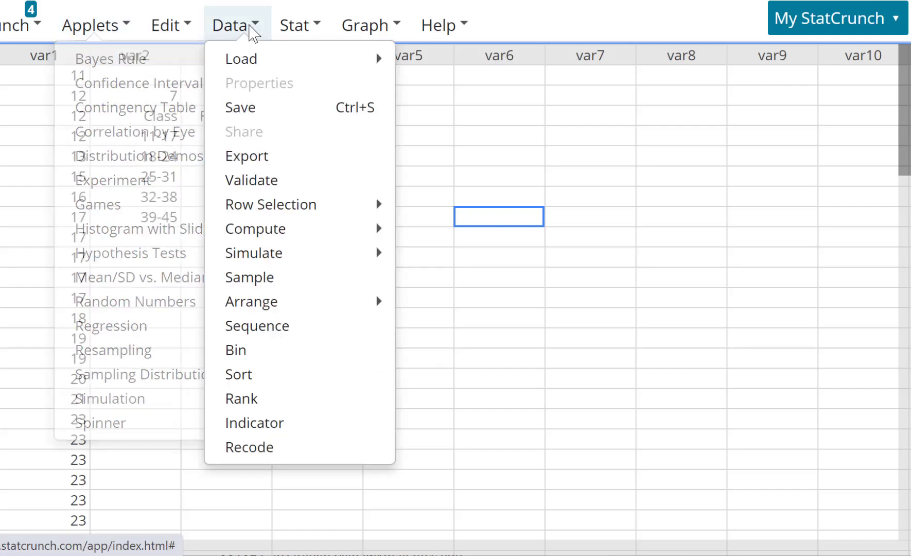
left_click(238, 374)
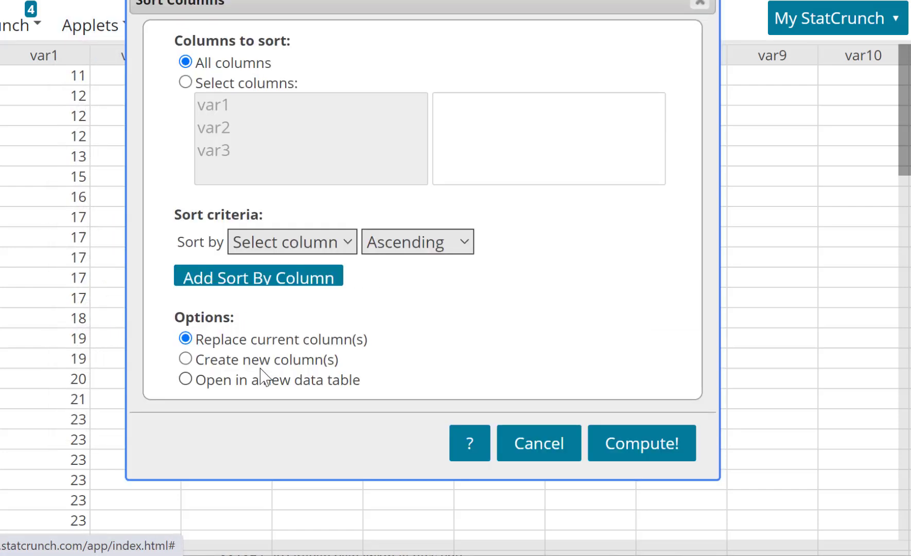
left_click(185, 83)
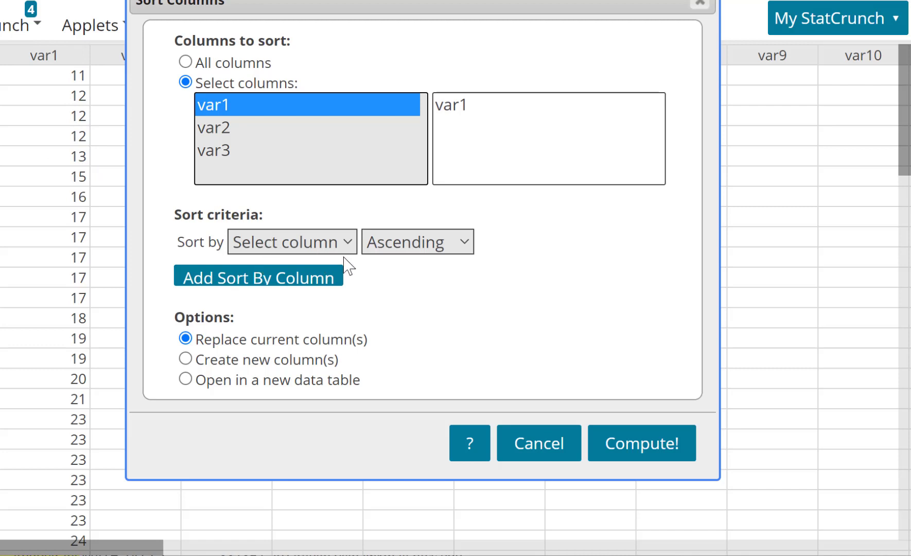
left_click(290, 241)
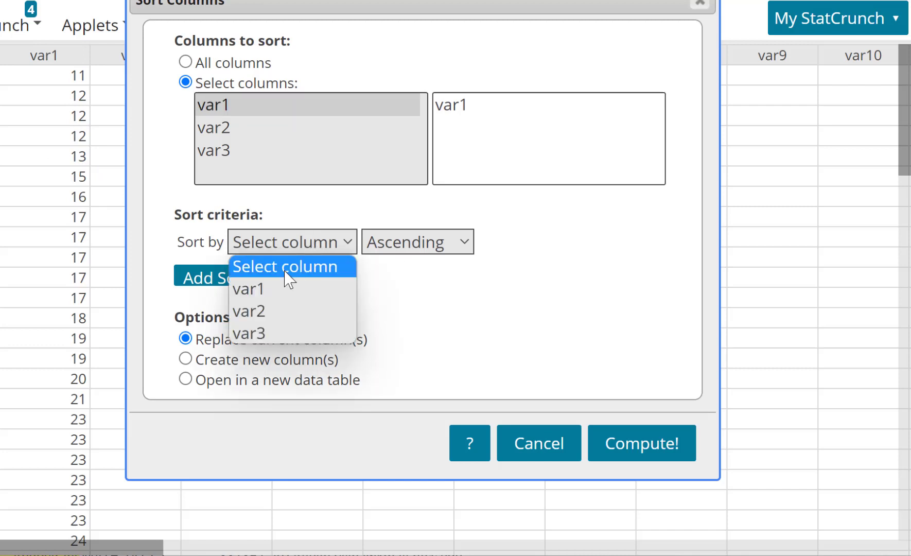
left_click(247, 289)
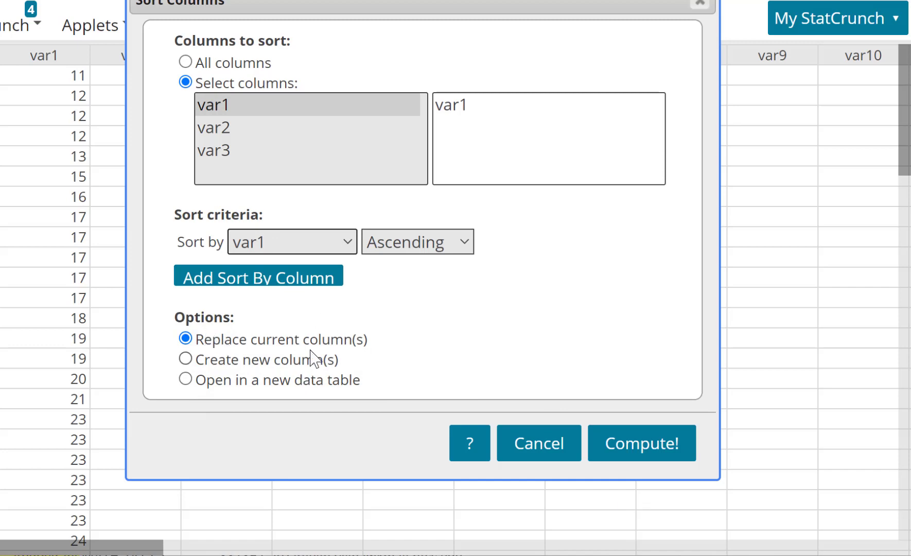
left_click(641, 443)
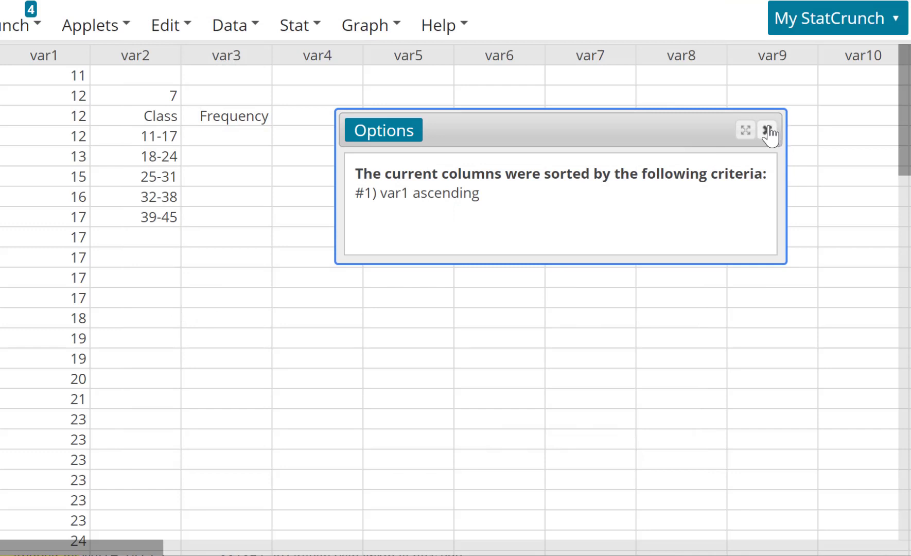
left_click(769, 130)
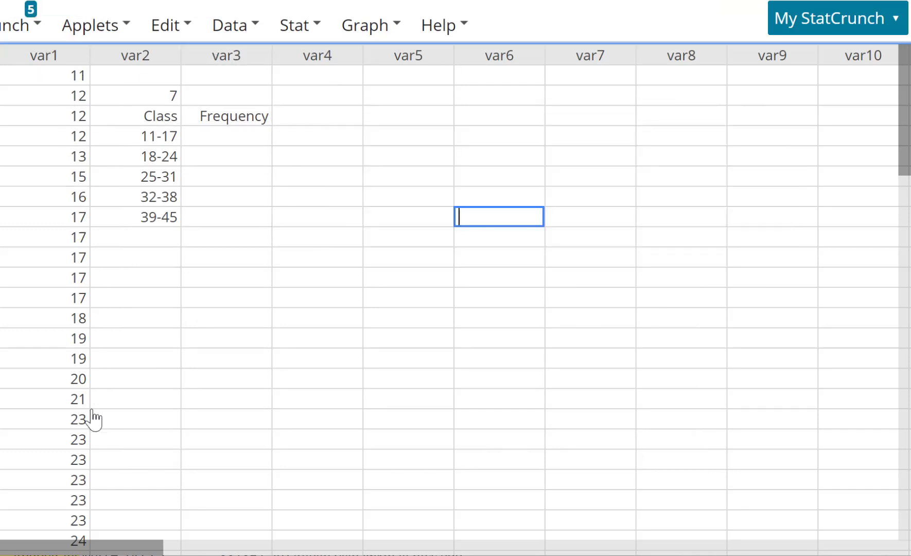
mouse_move(91, 144)
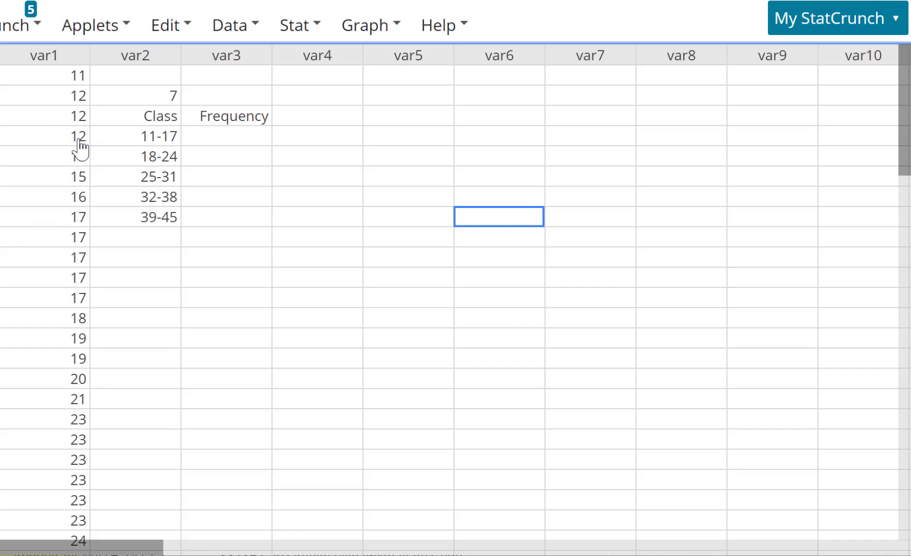
mouse_move(105, 134)
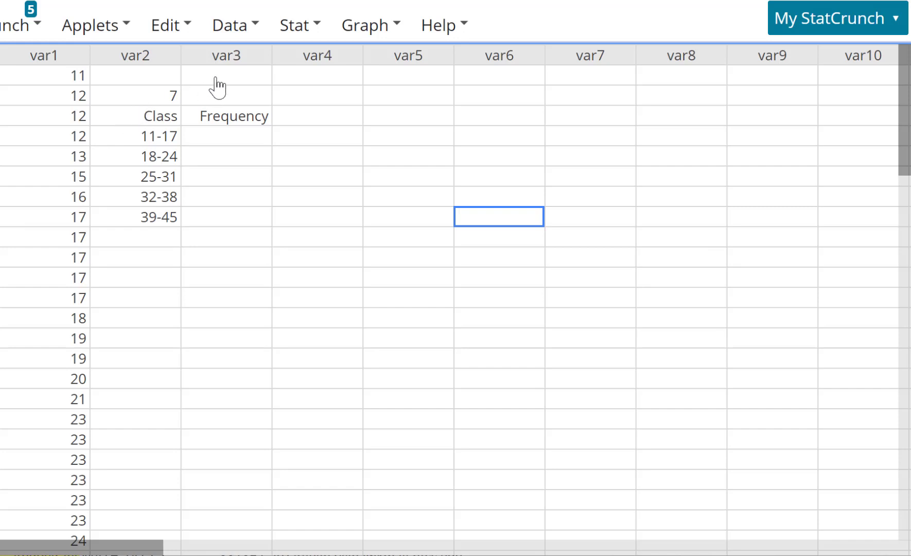
Browse the Data and Stat menus, then open the Graph menu.
left_click(232, 25)
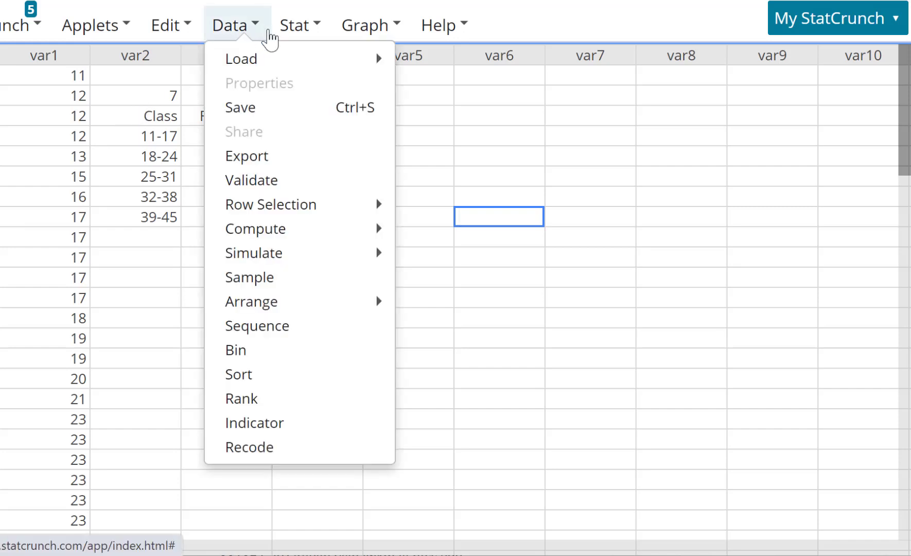
left_click(298, 25)
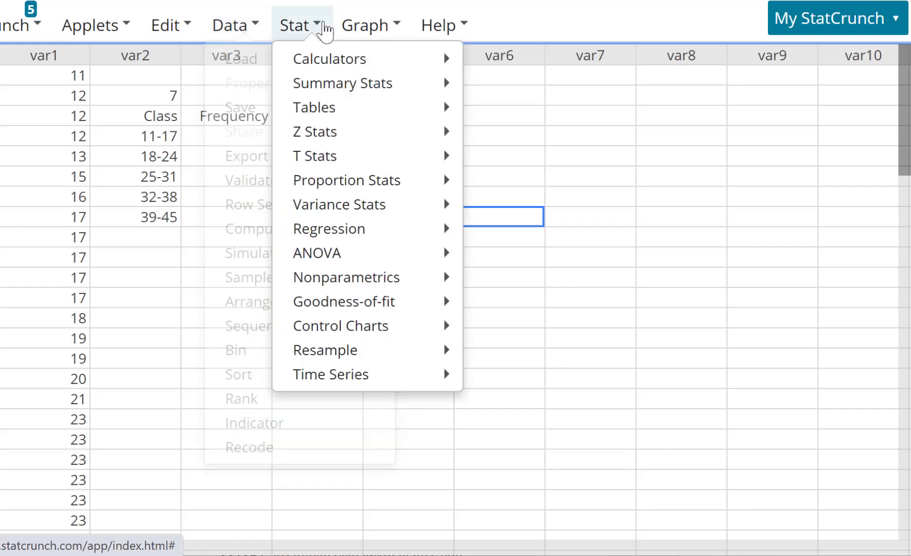
left_click(370, 24)
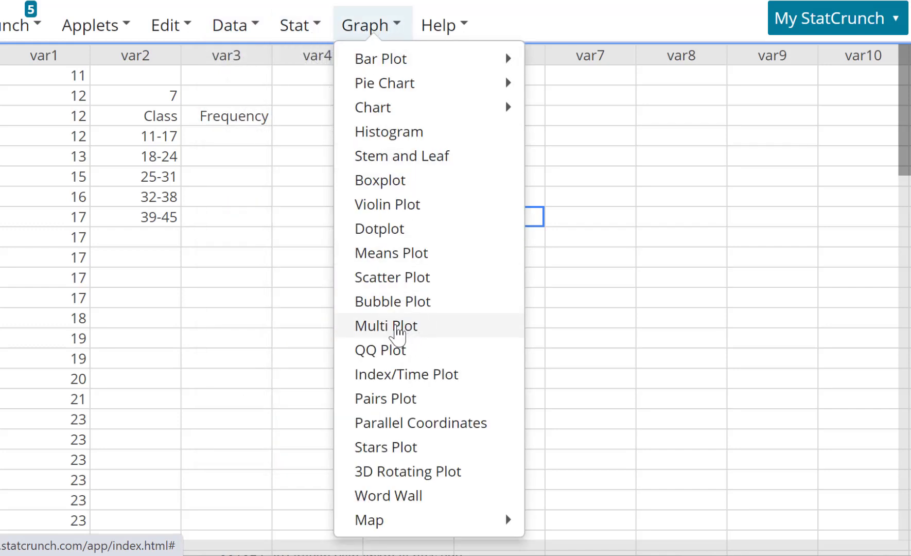
Start a histogram of var1 with bins starting at 11.
left_click(387, 131)
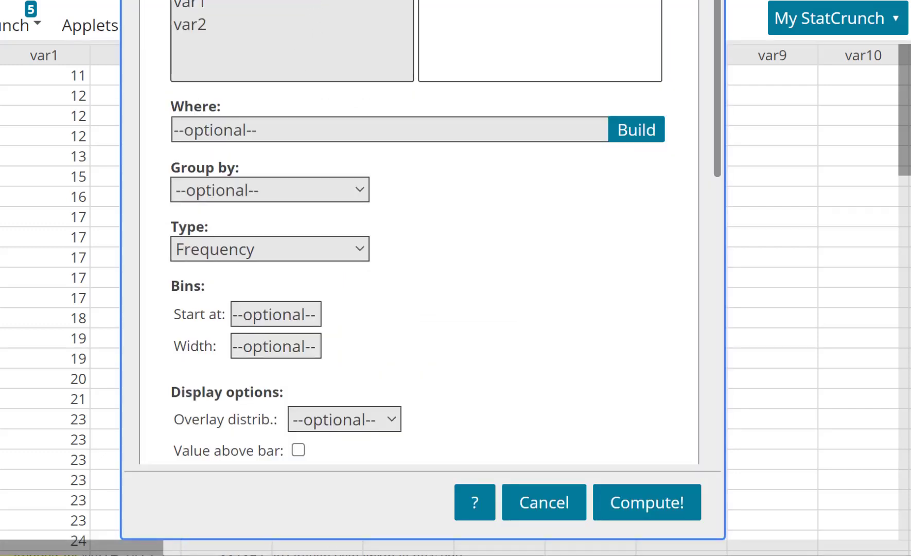
left_click(198, 6)
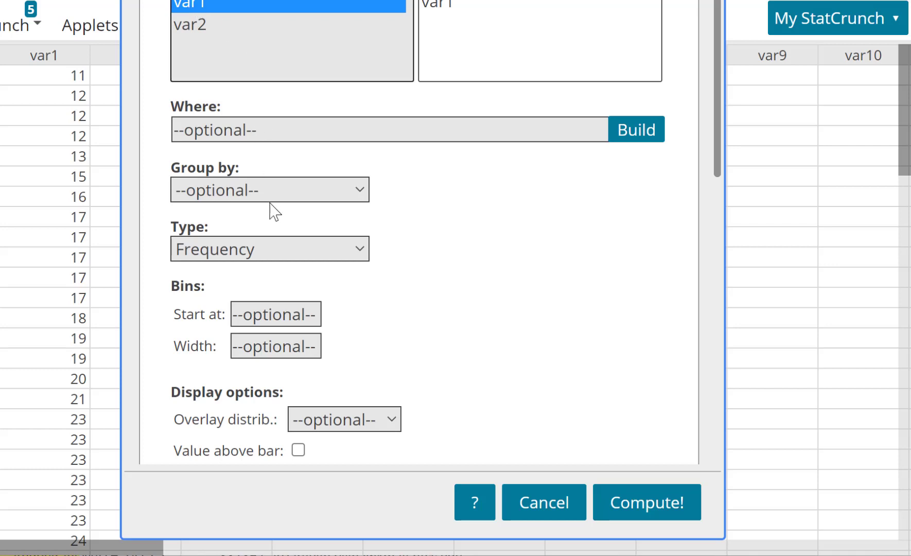
mouse_move(260, 251)
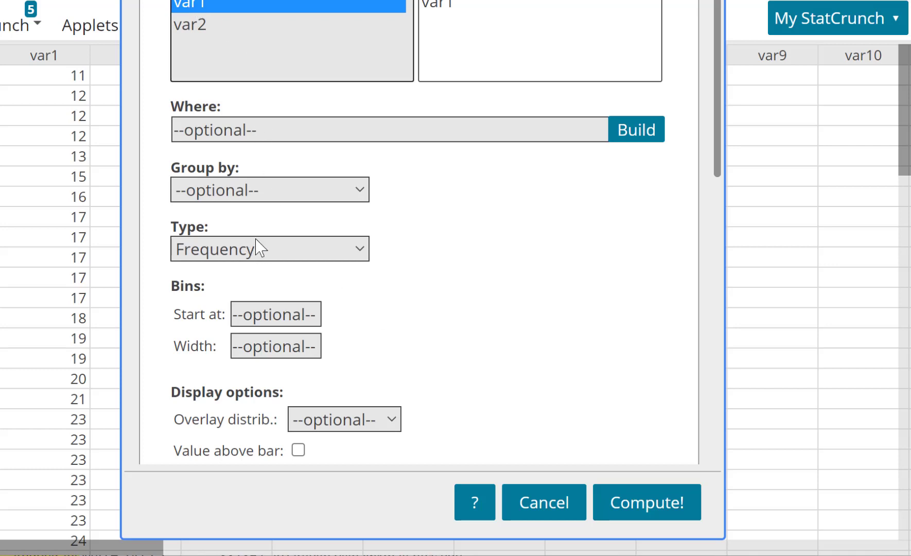
mouse_move(256, 322)
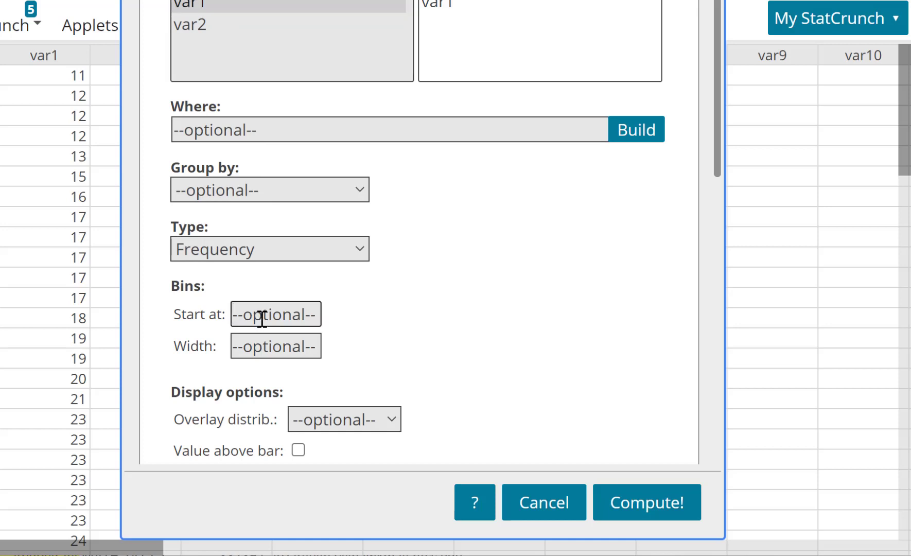
type("11")
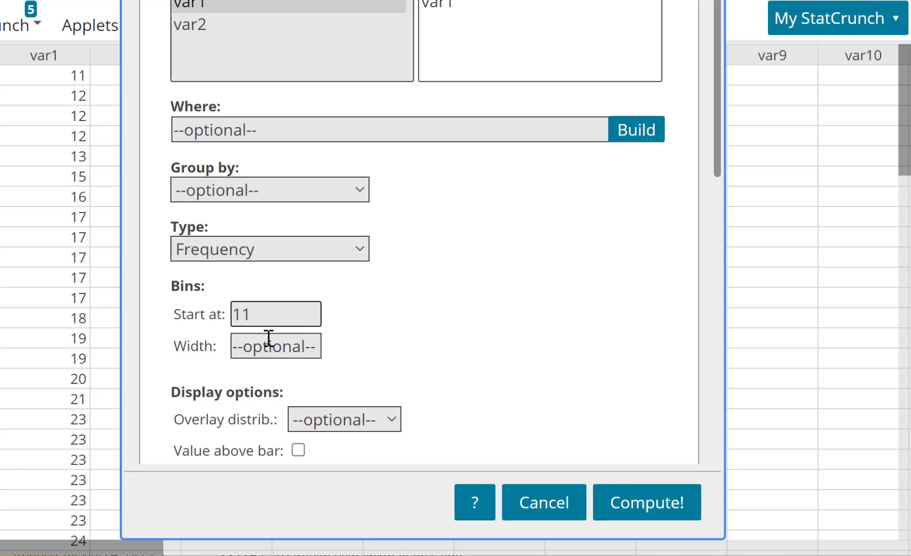
left_click(275, 345)
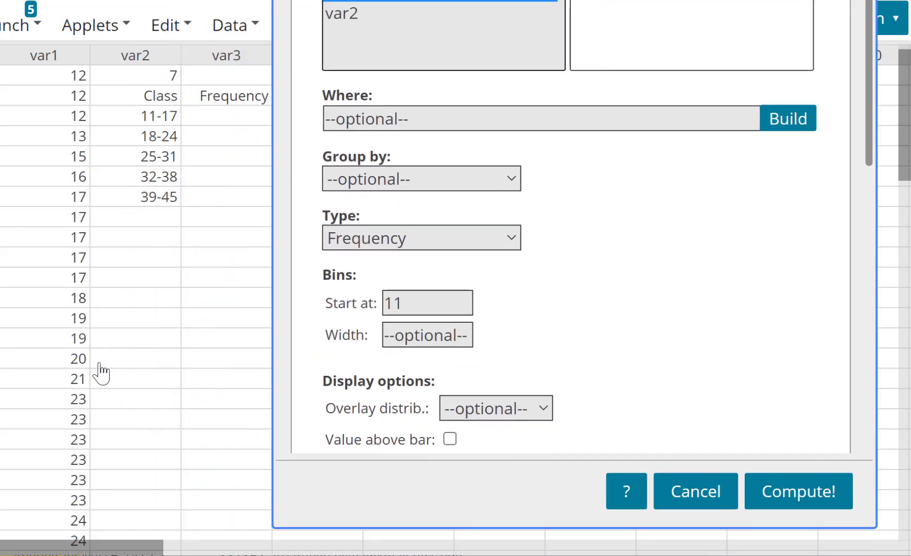
Set the histogram bin width to 7, matching the class width in the sheet.
scroll("down", 3)
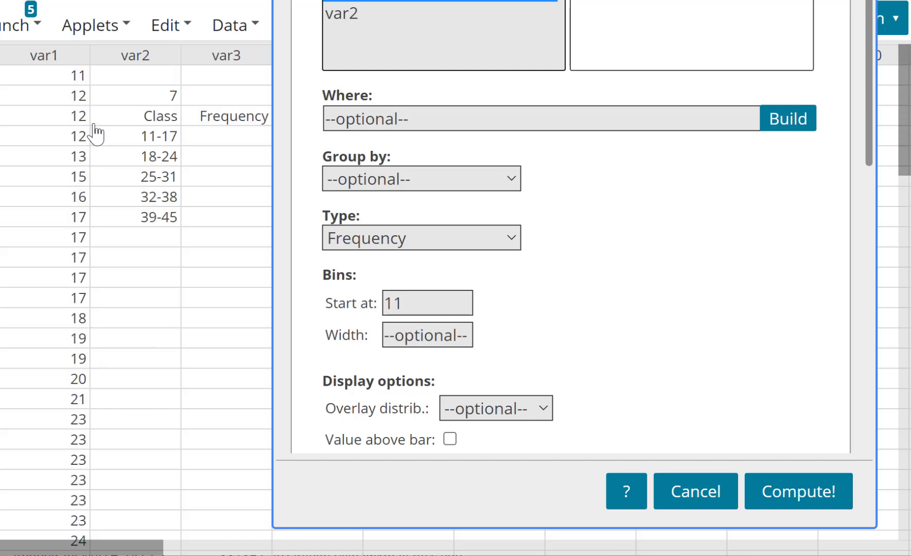
mouse_move(116, 242)
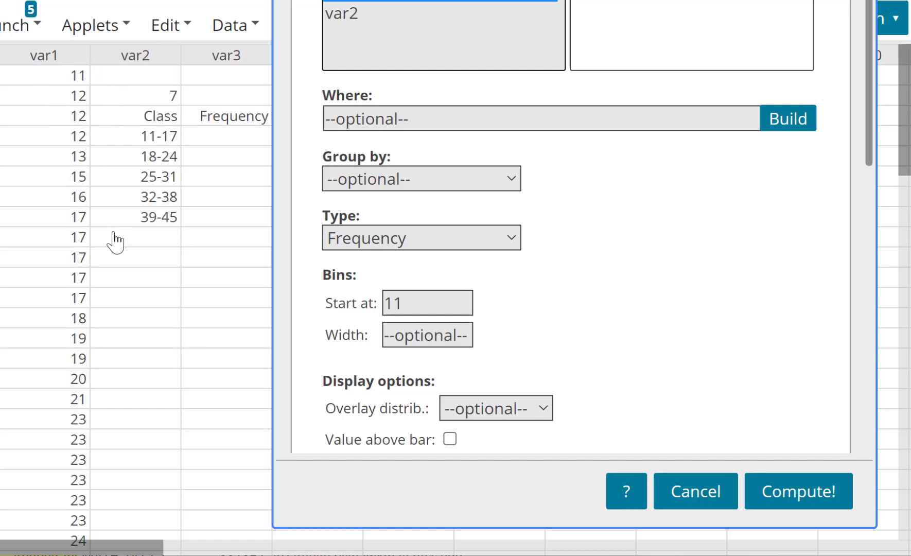
mouse_move(122, 267)
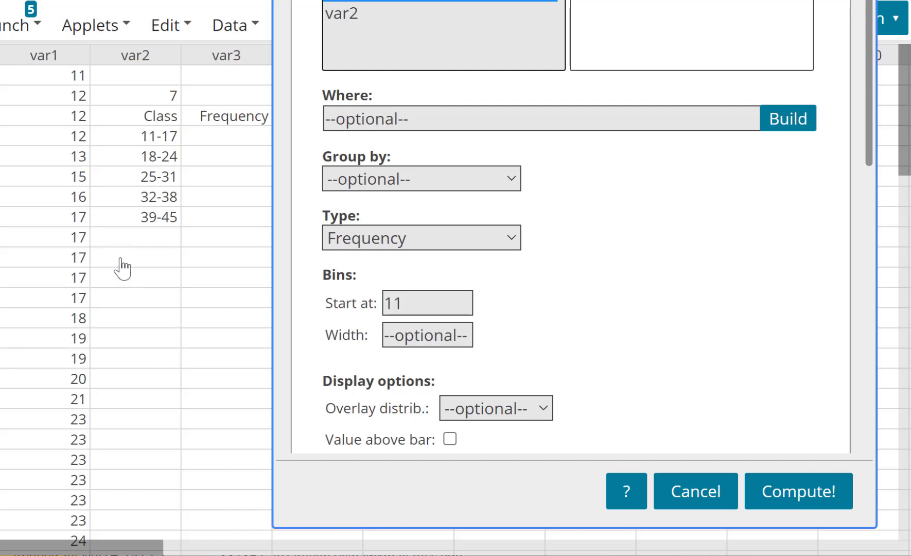
mouse_move(118, 261)
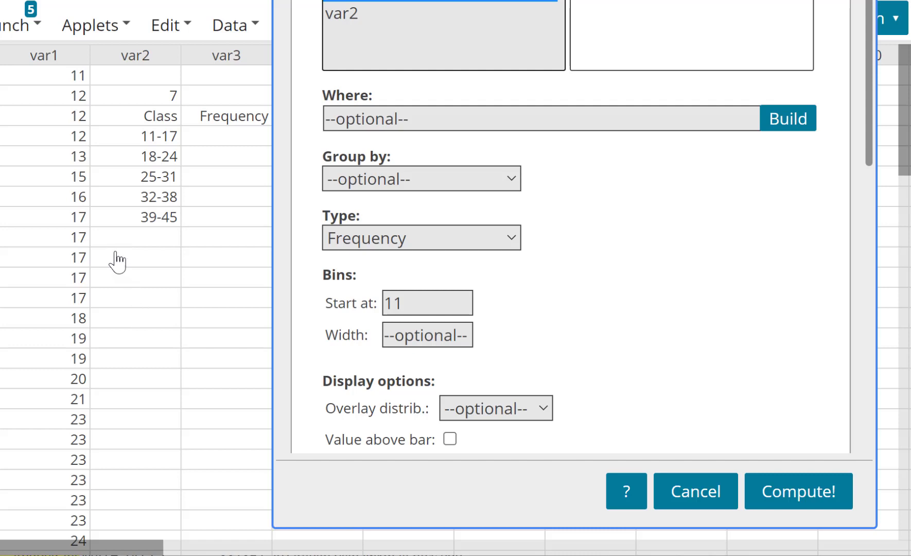
mouse_move(104, 267)
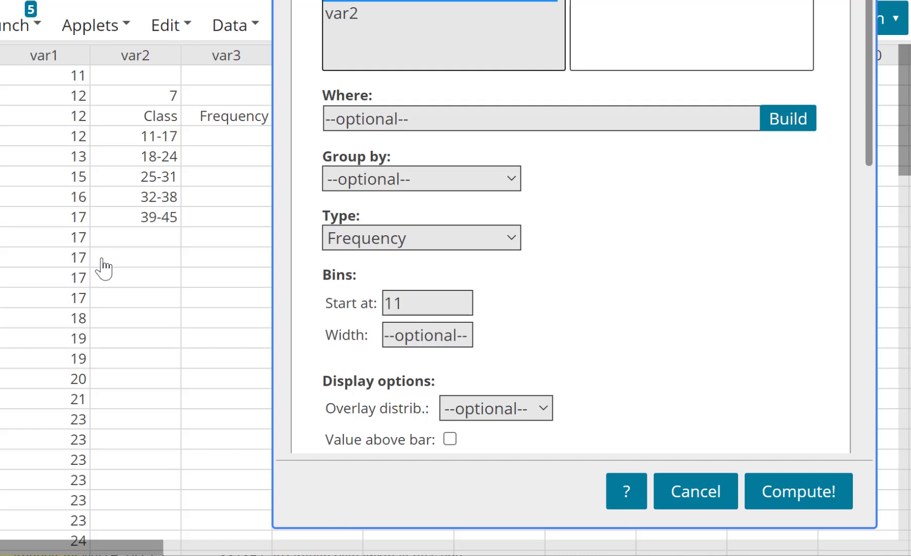
mouse_move(116, 262)
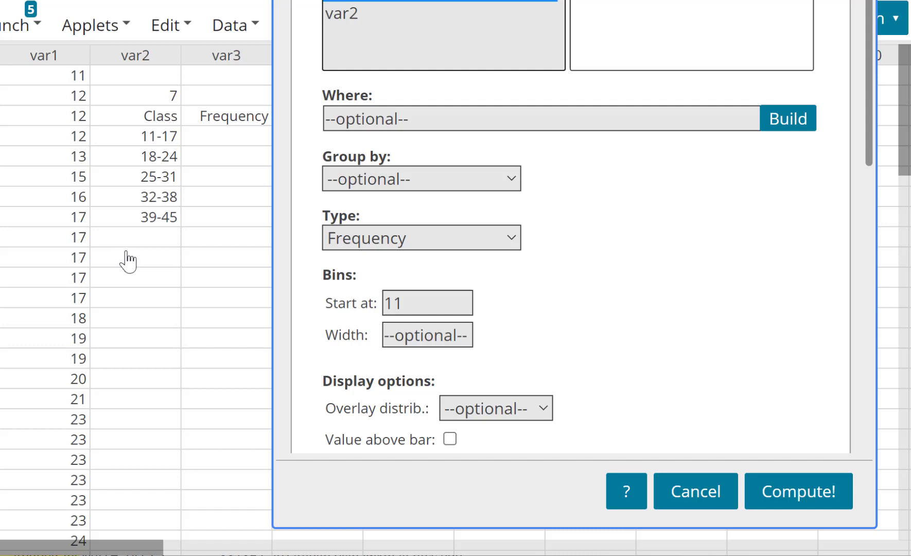
left_click(134, 95)
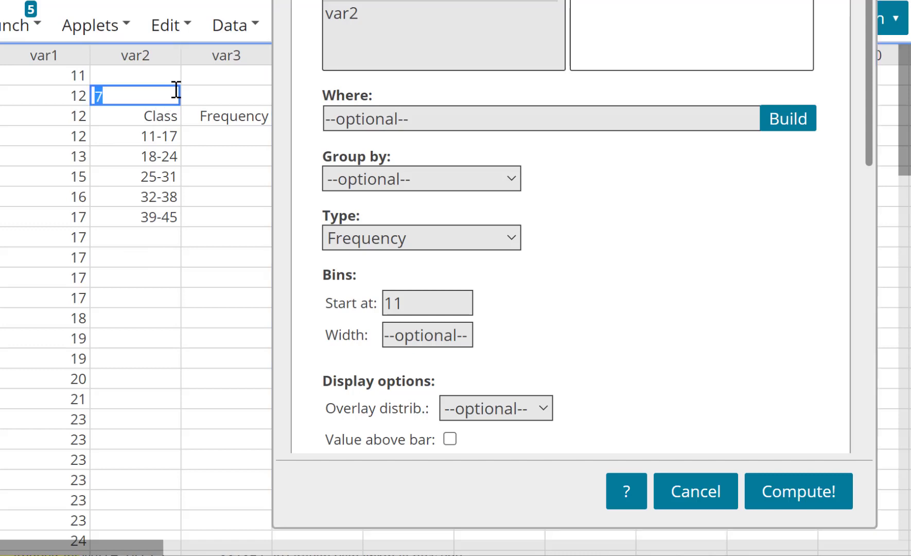
mouse_move(477, 386)
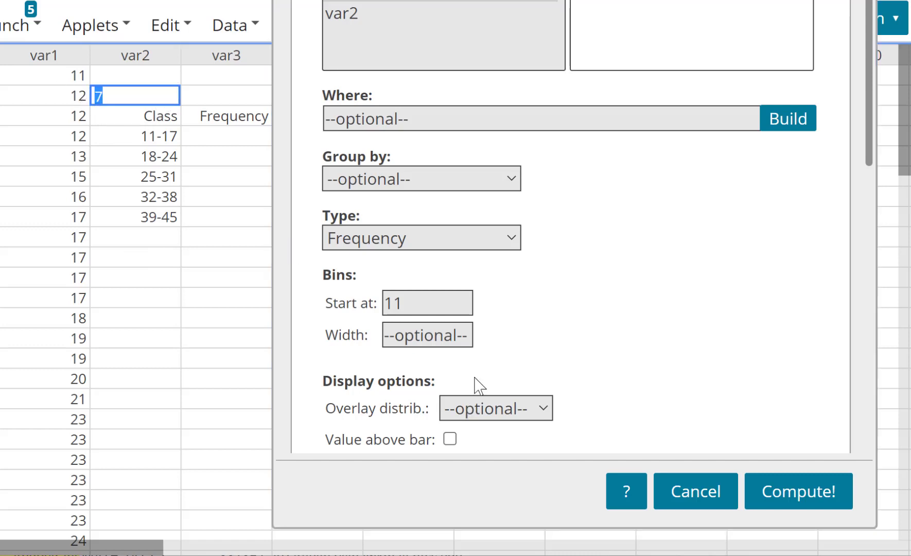
left_click(427, 334)
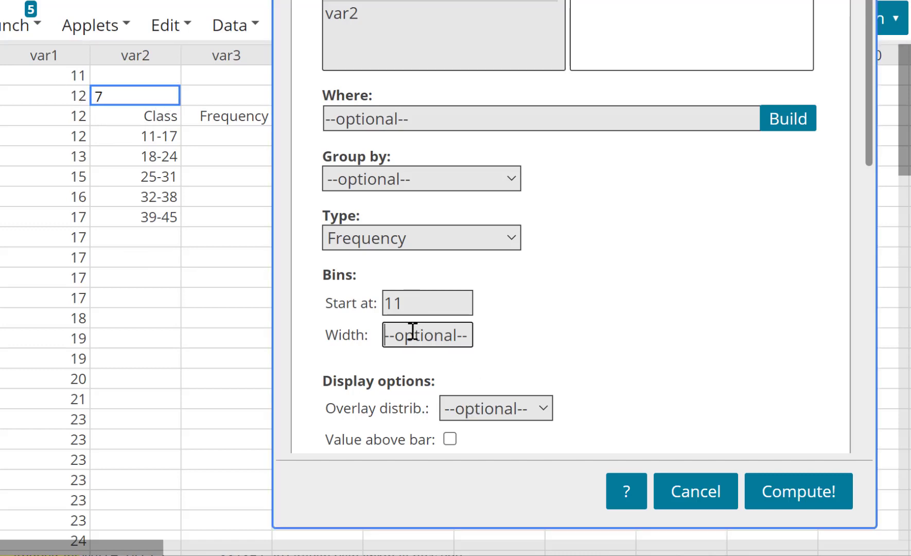
type("7")
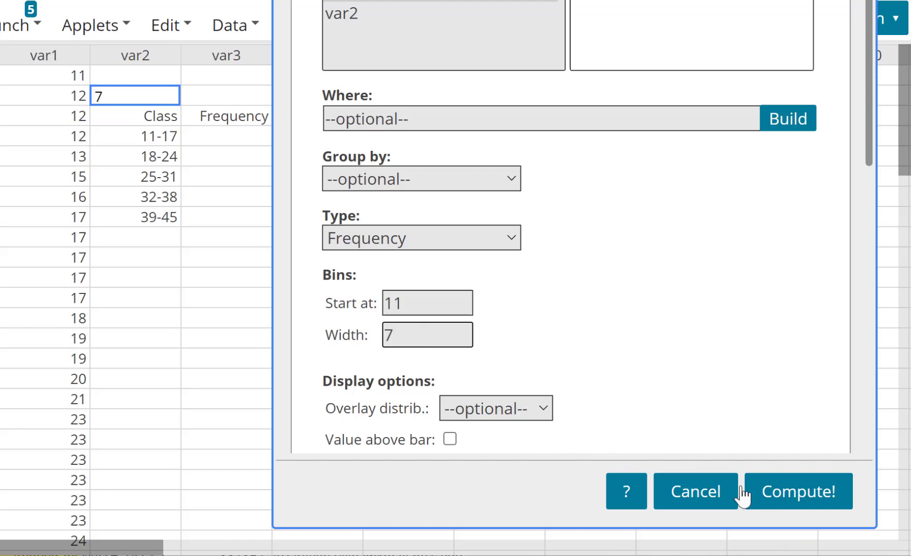
Compute the var1 frequency histogram with bins of width 7 starting at 11.
left_click(796, 491)
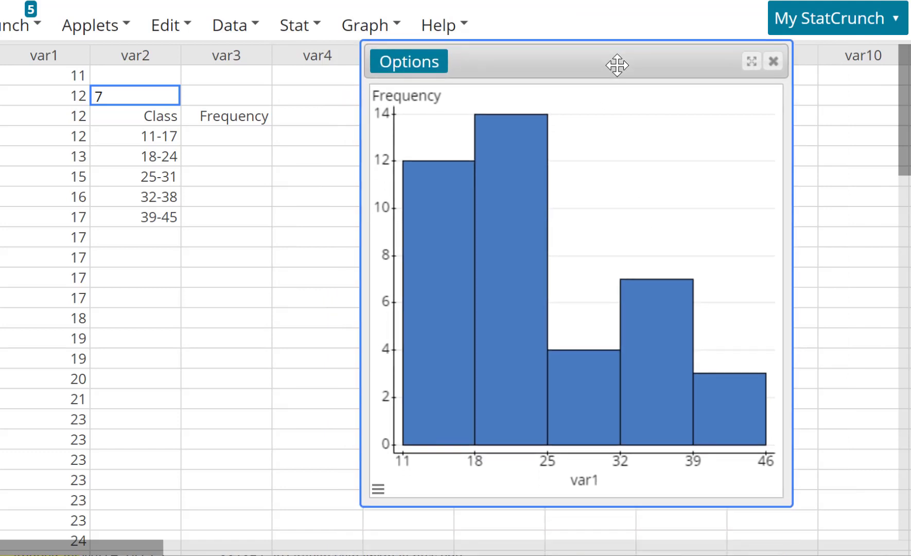
mouse_move(446, 419)
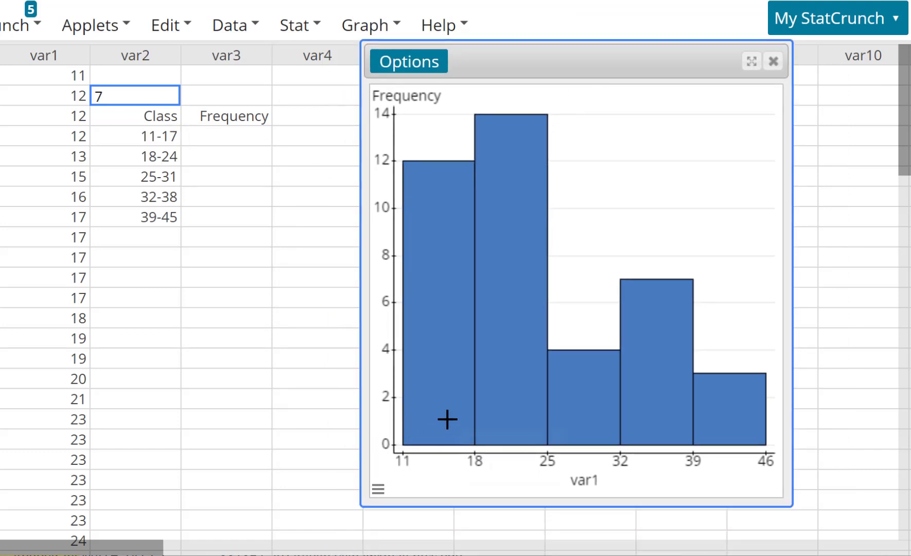
mouse_move(470, 444)
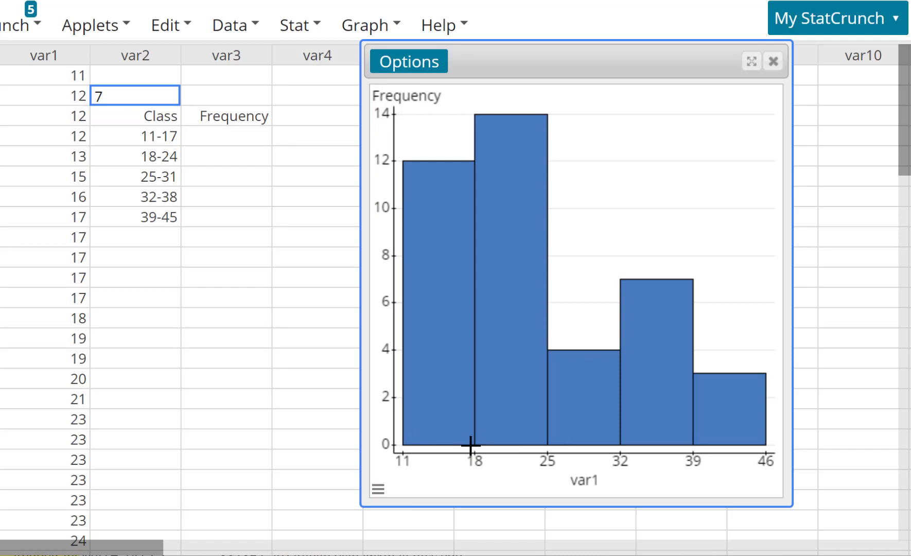
mouse_move(469, 444)
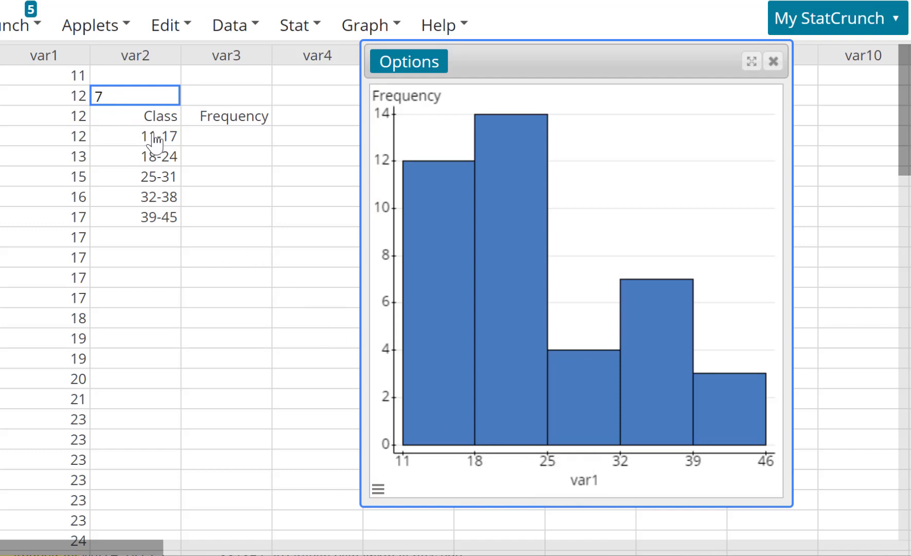
mouse_move(504, 433)
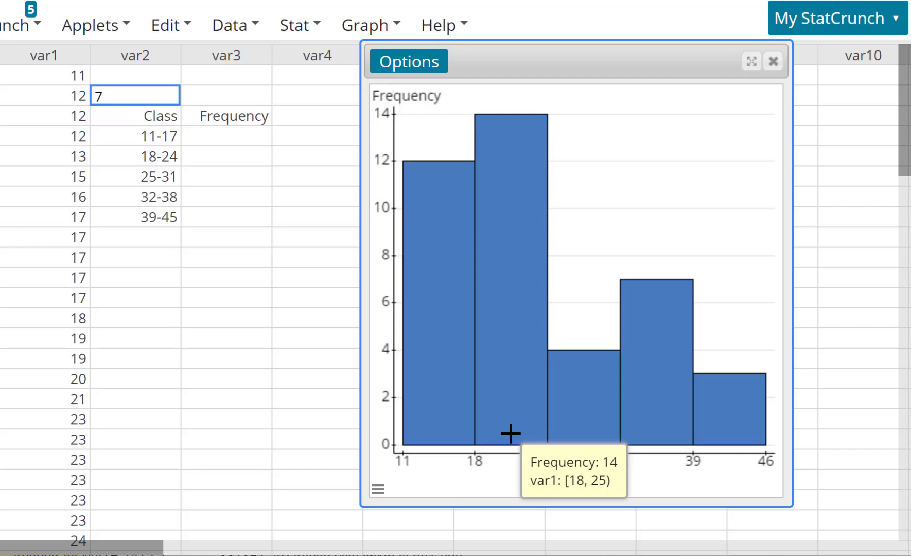
mouse_move(709, 444)
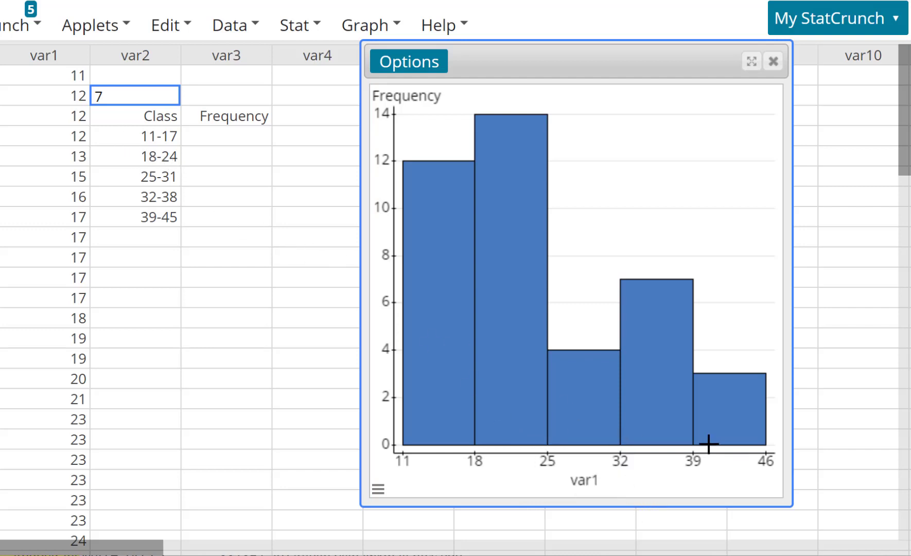
mouse_move(164, 174)
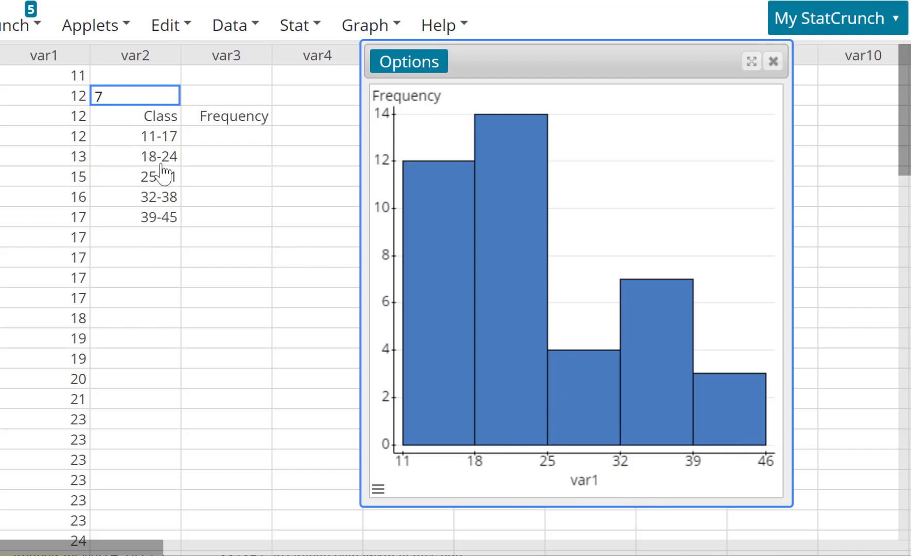
mouse_move(444, 171)
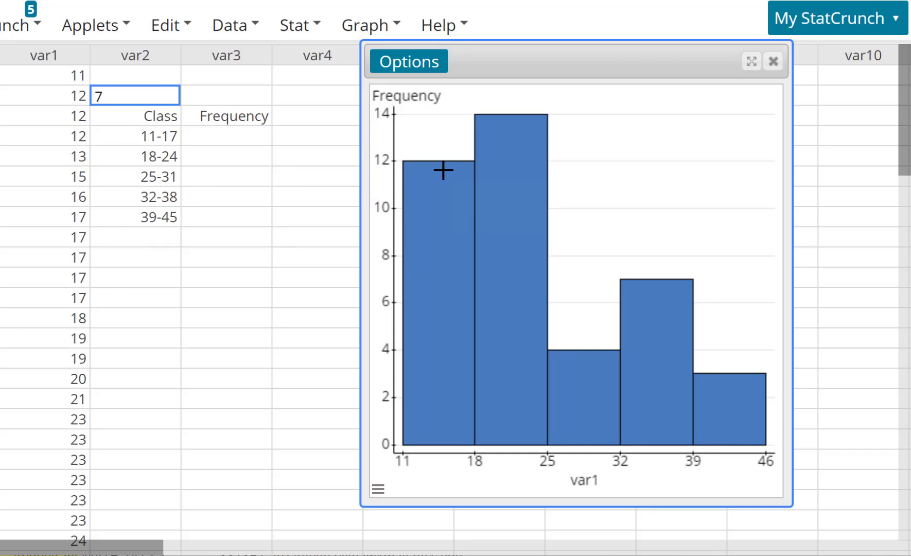
mouse_move(437, 164)
type("12")
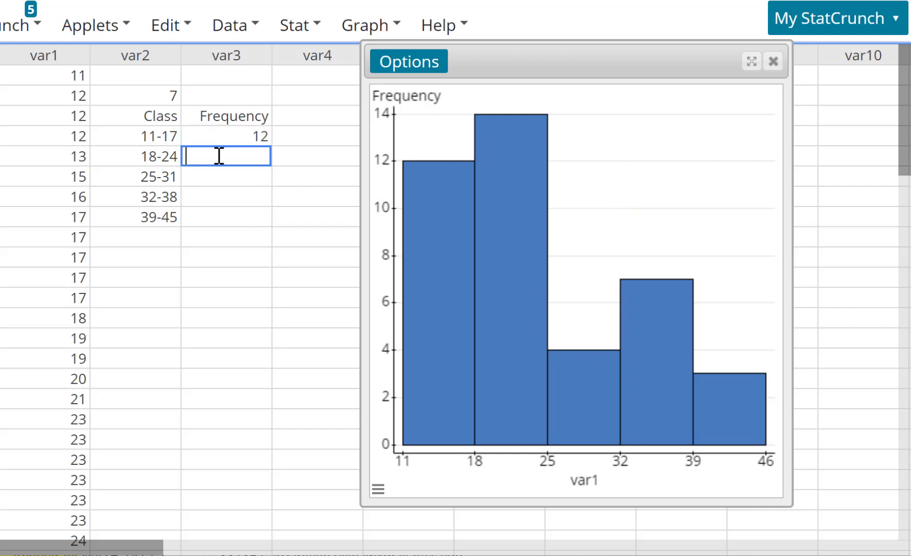
Enter frequencies 14 and 4 for the second and third classes.
type("14")
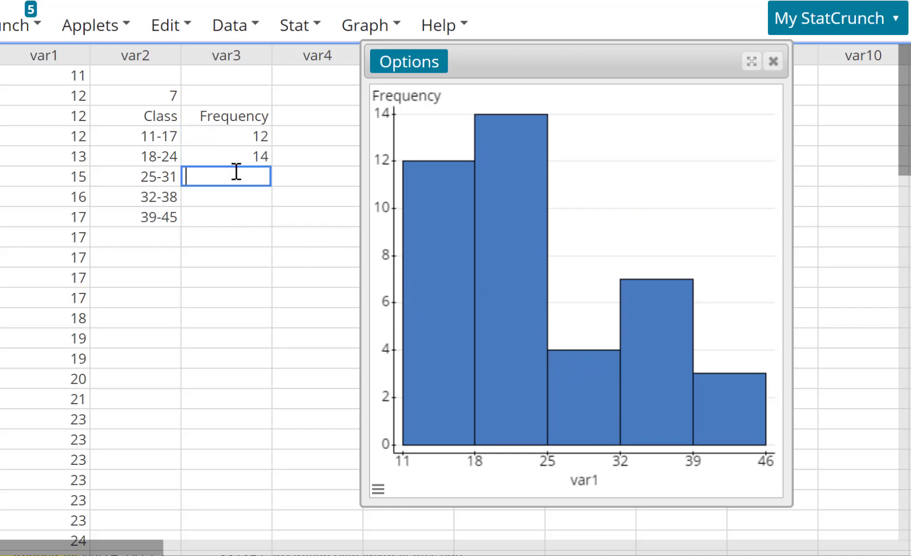
type("4")
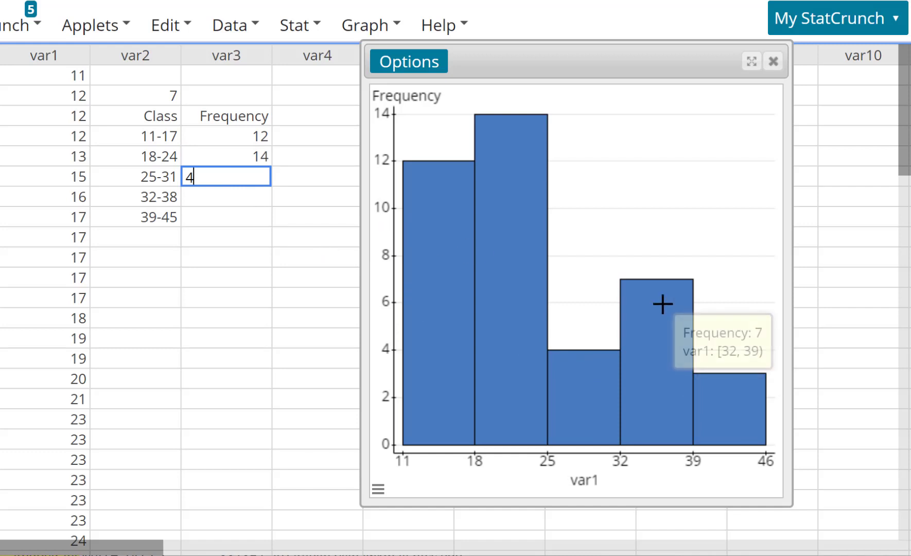
mouse_move(245, 188)
type("7")
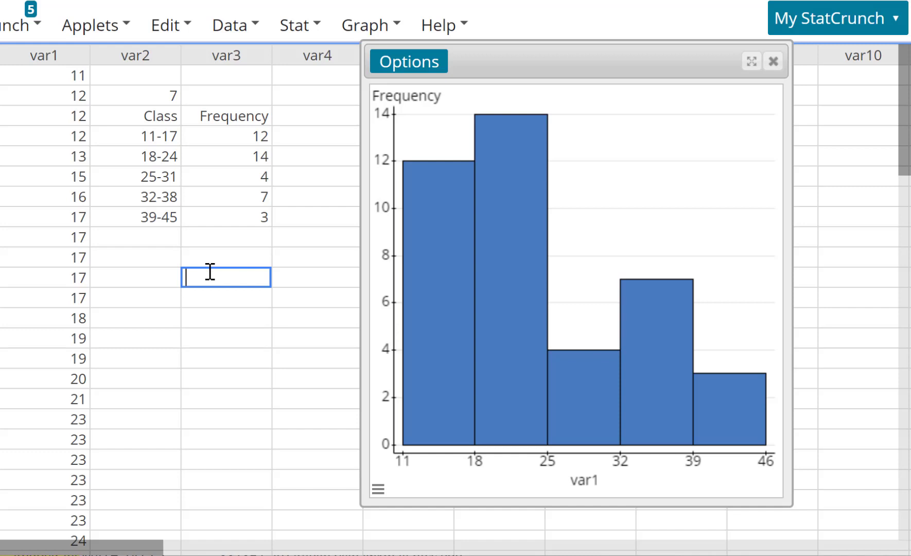
mouse_move(320, 122)
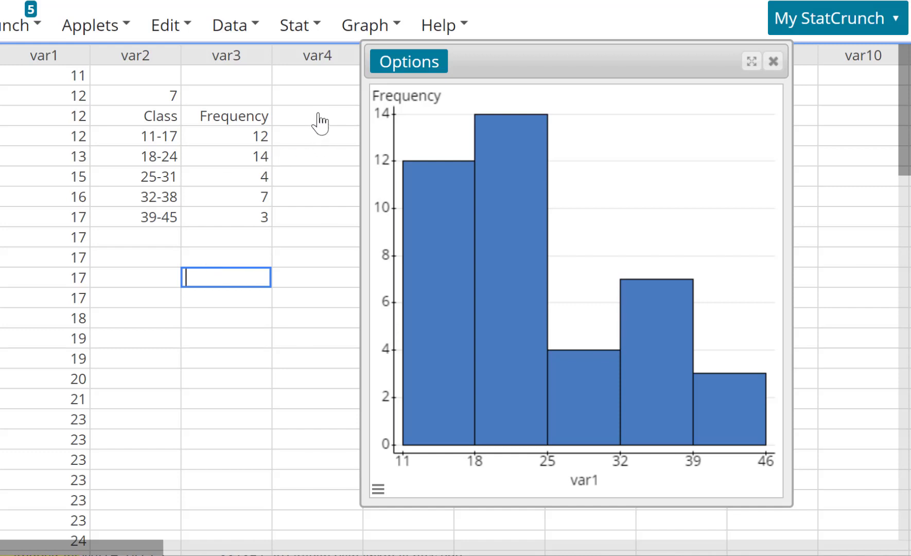
Type the 'R. F.' heading in var4 and reopen the histogram's options.
type("R")
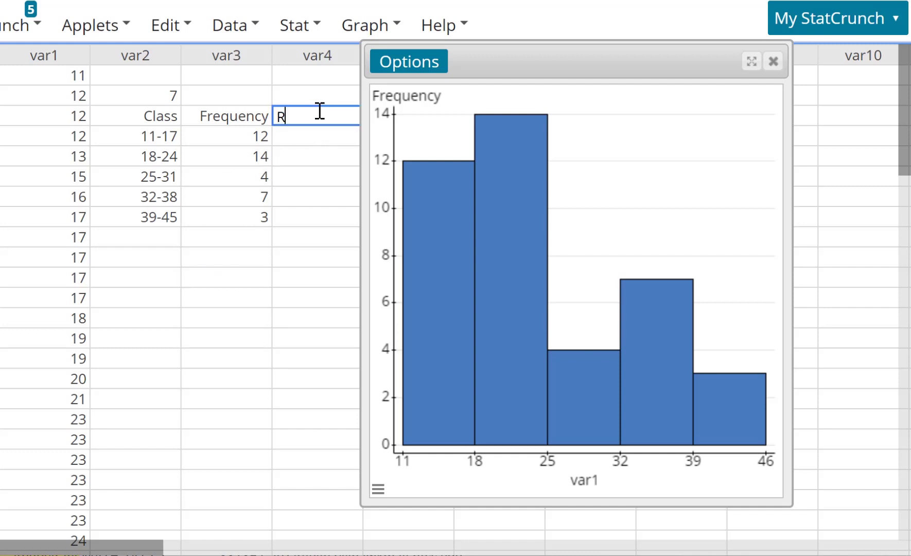
type(". F.")
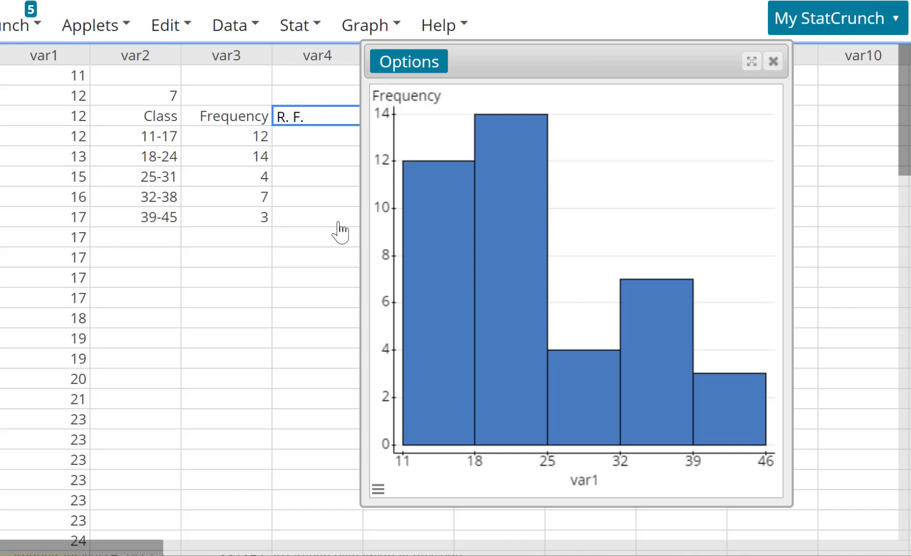
mouse_move(281, 140)
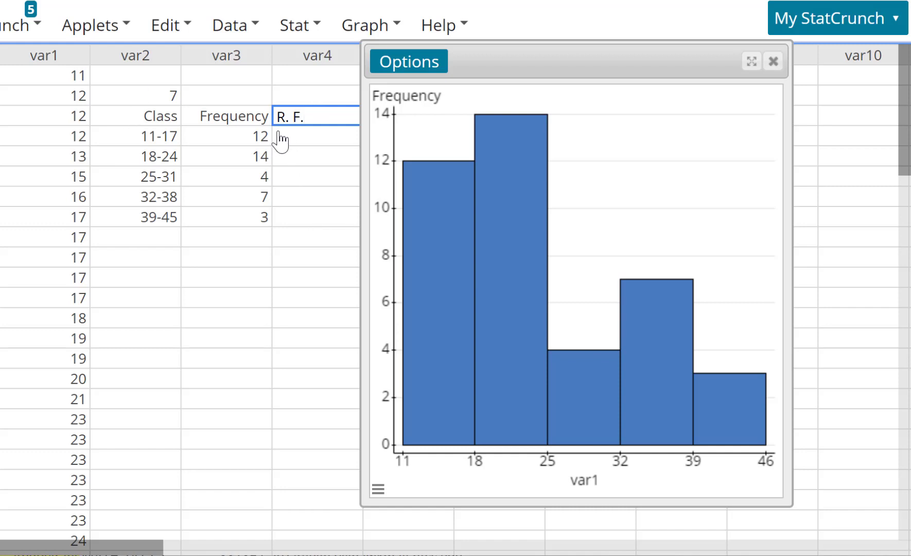
mouse_move(274, 171)
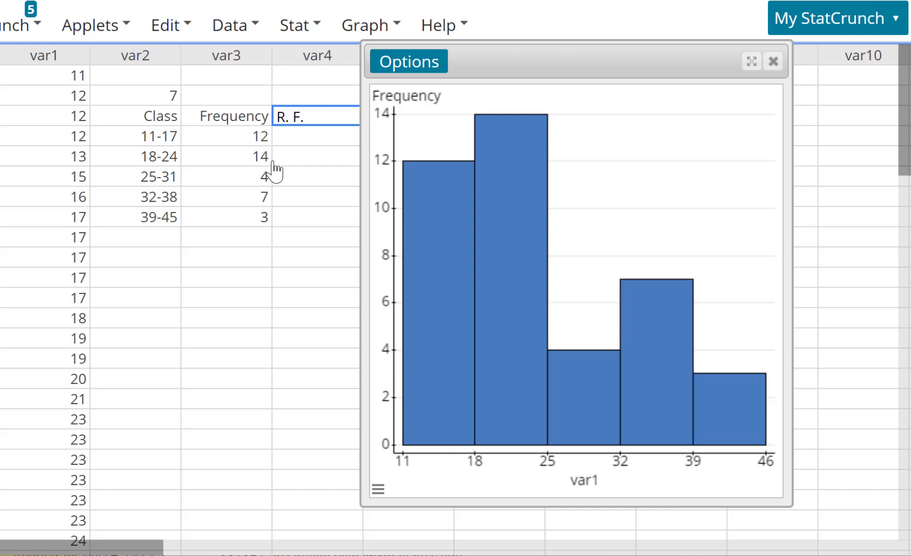
mouse_move(319, 276)
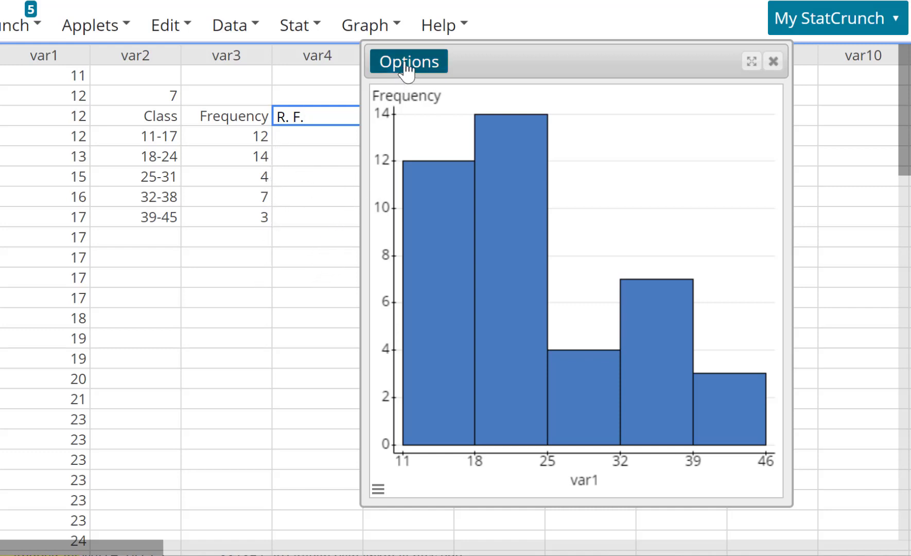
left_click(408, 62)
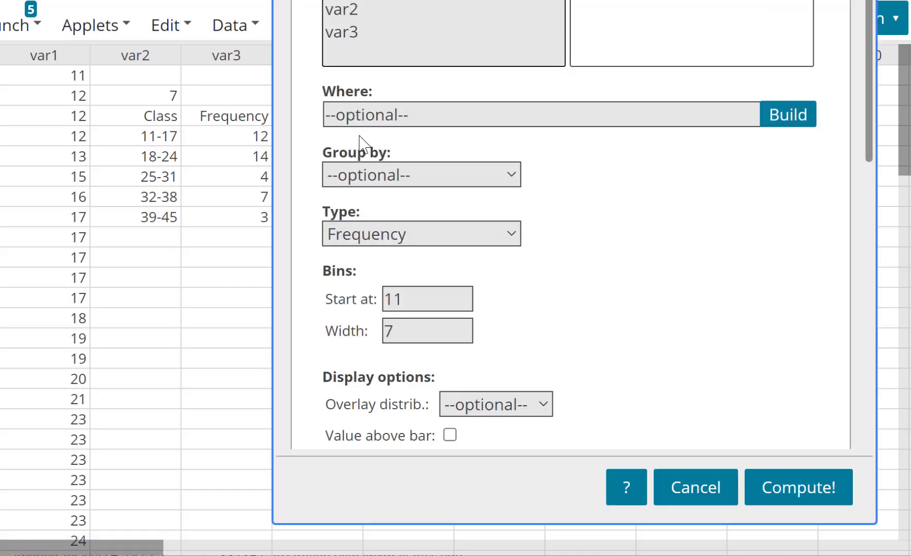
Change the histogram type to Relative Frequency and recompute it.
left_click(420, 233)
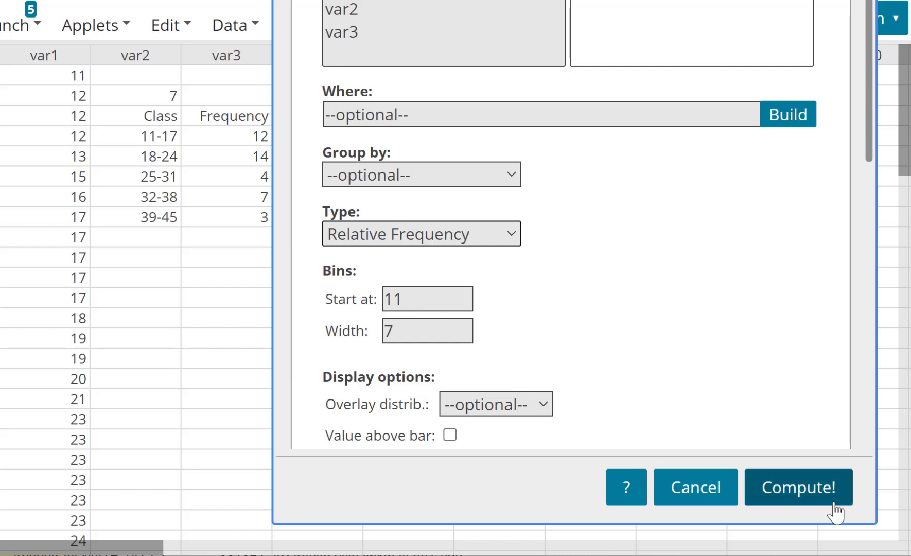
mouse_move(787, 497)
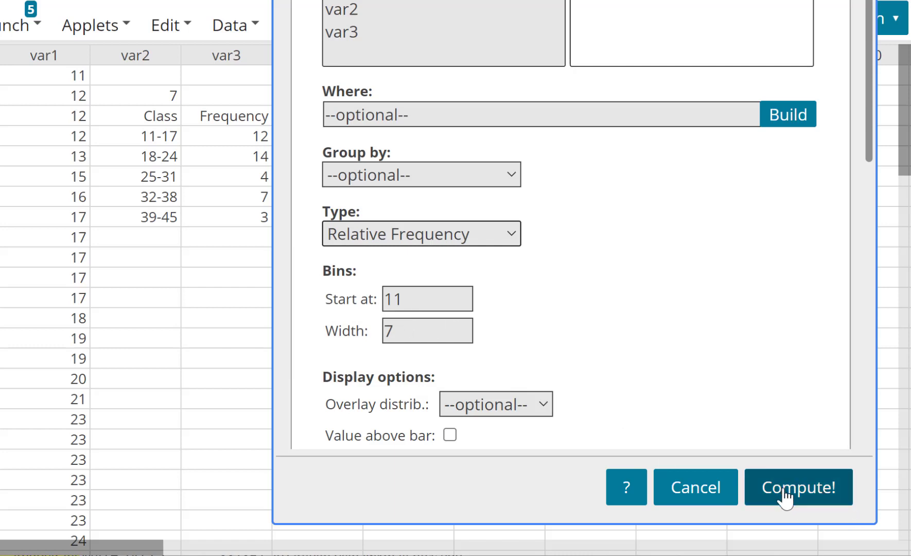
left_click(798, 487)
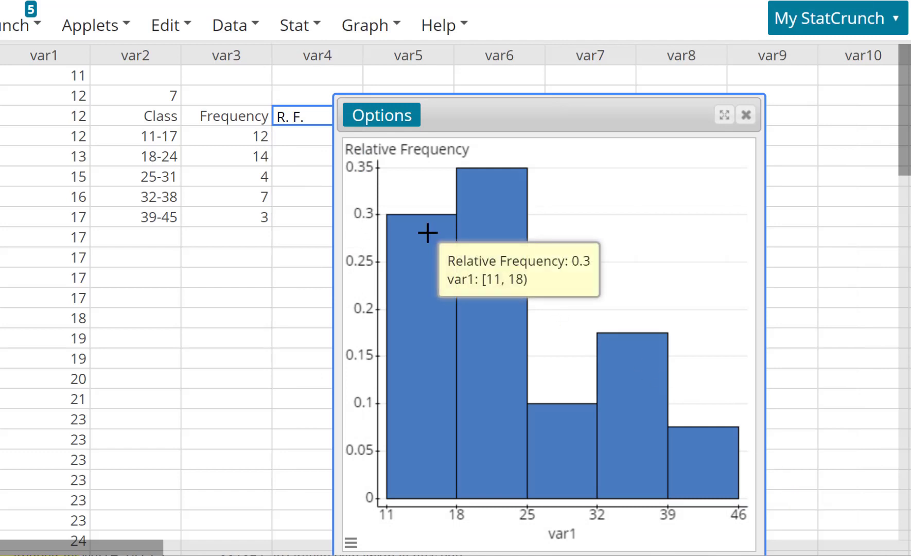
mouse_move(300, 122)
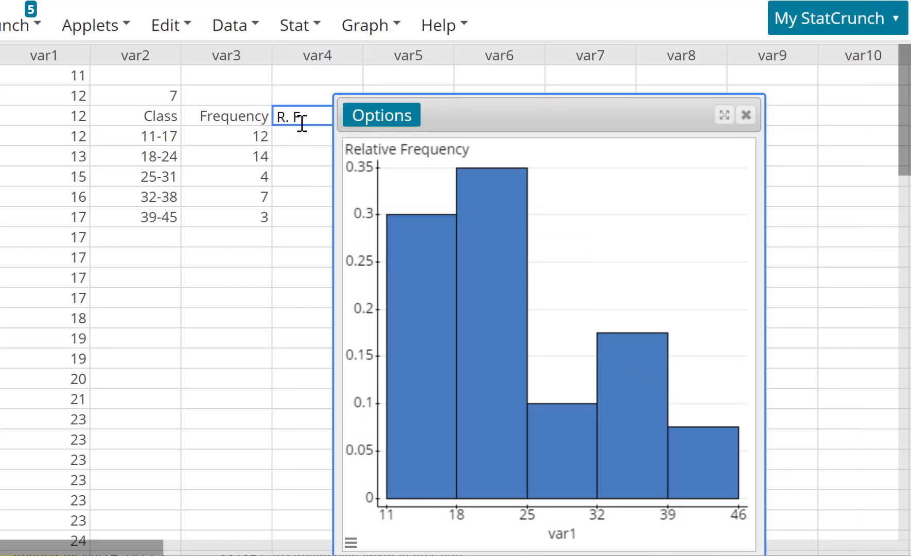
mouse_move(392, 280)
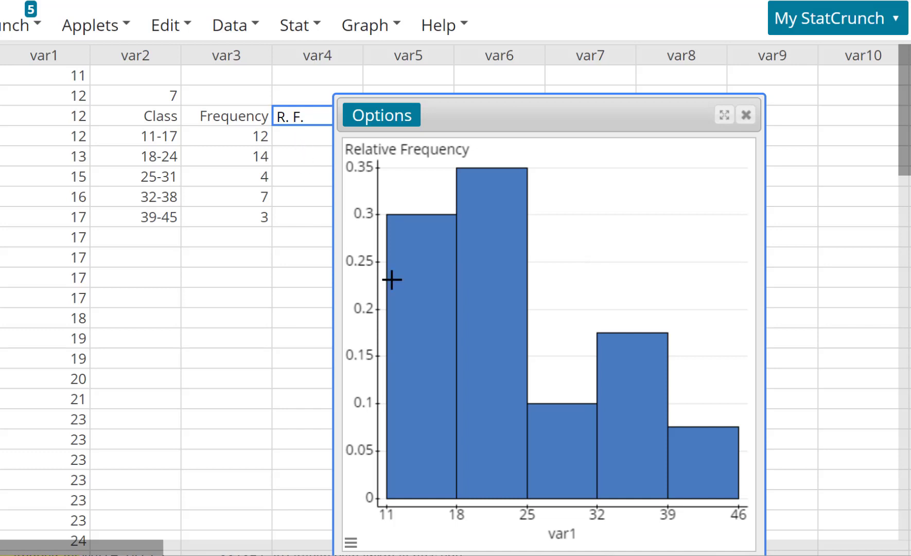
Enter relative frequencies 0.3, 0.35, 0.1, 0.175 and 0.075 in the R. F. column.
left_click(301, 135)
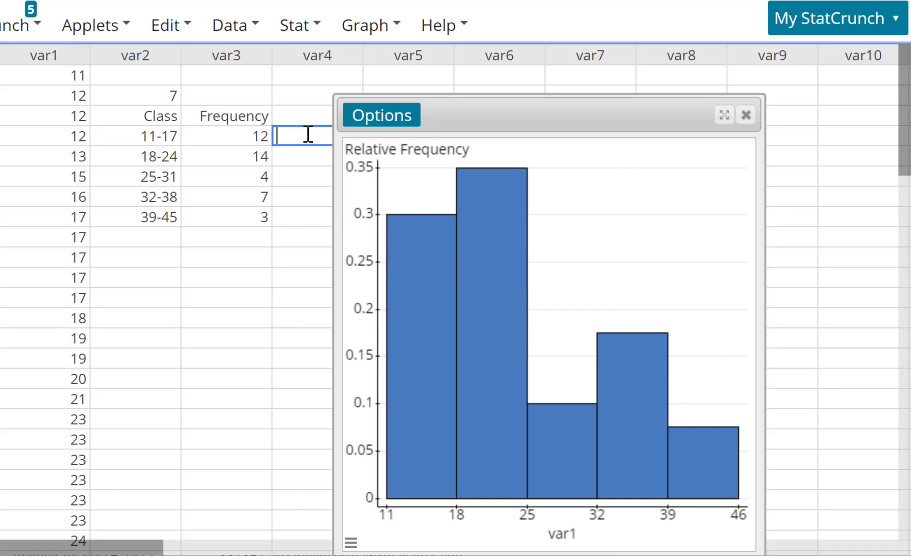
left_click(301, 156)
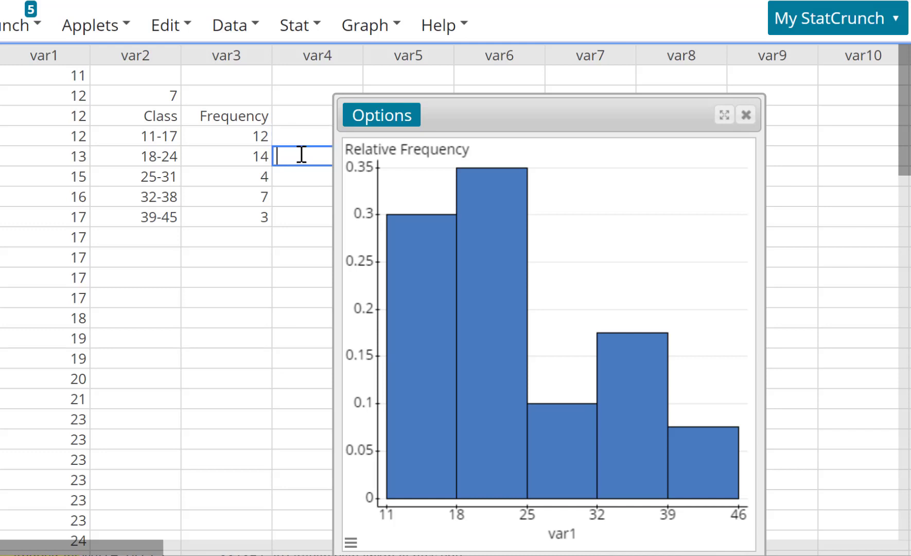
mouse_move(497, 177)
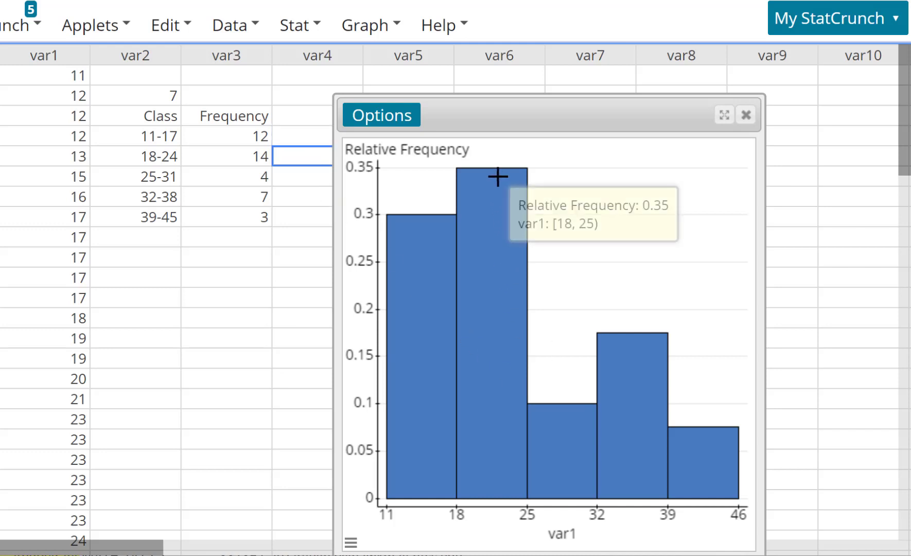
mouse_move(299, 177)
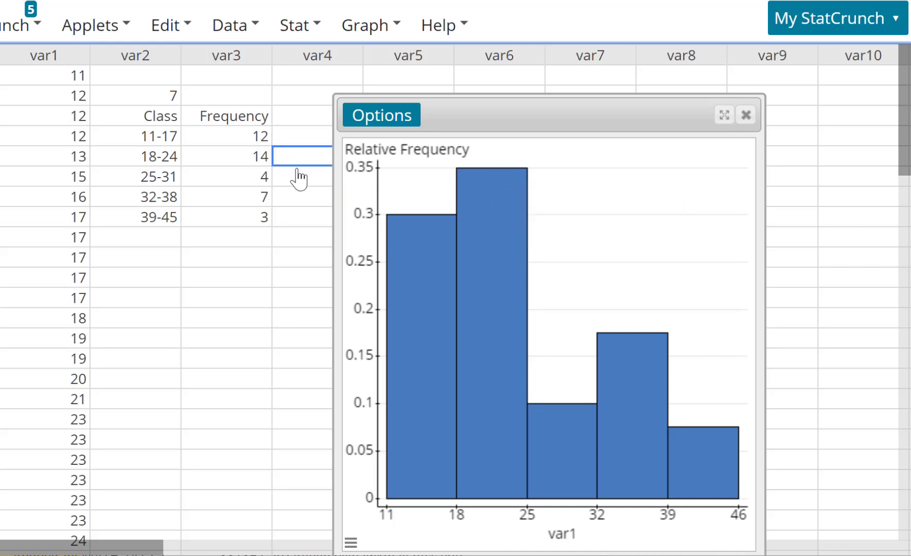
type("0.")
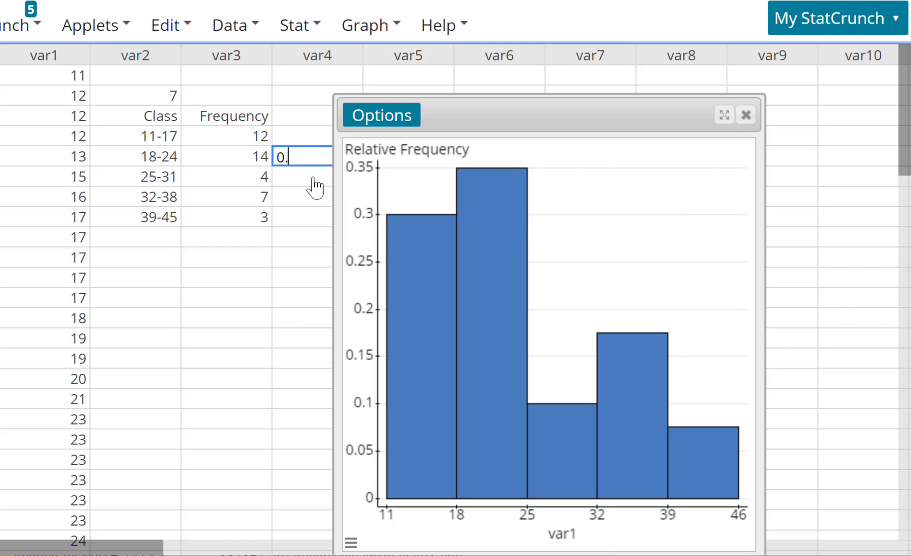
type("35")
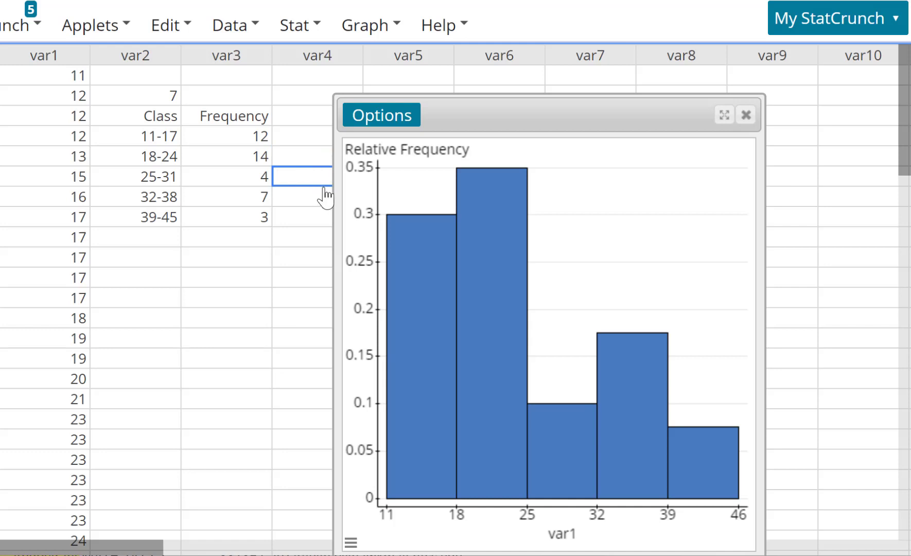
type("0.1")
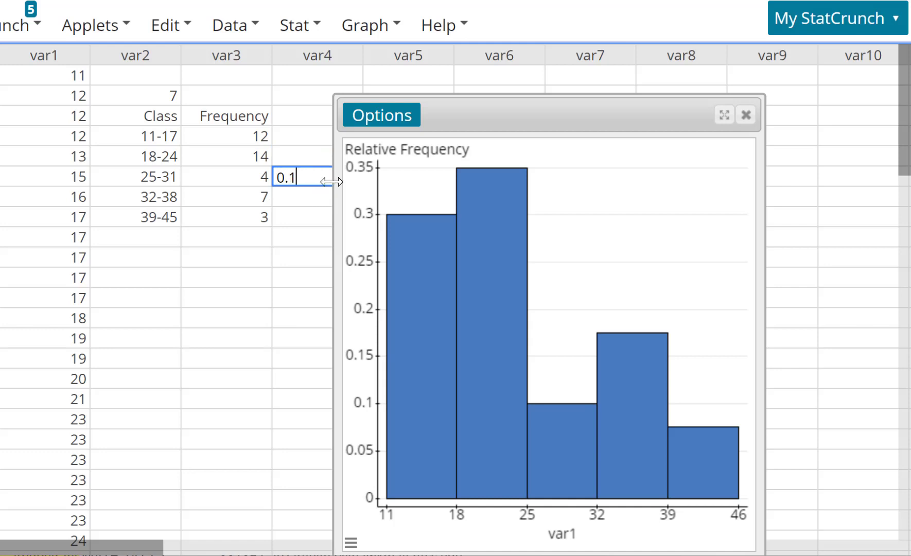
mouse_move(569, 428)
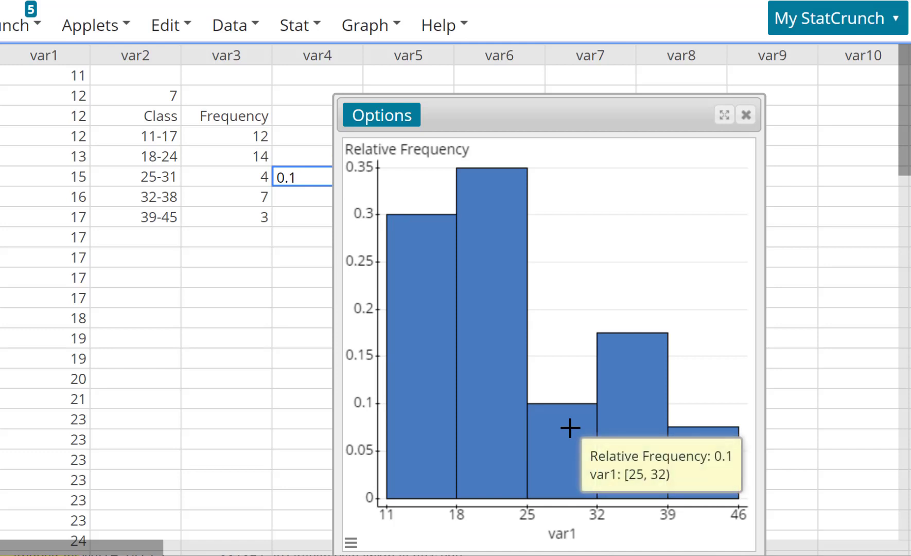
mouse_move(619, 357)
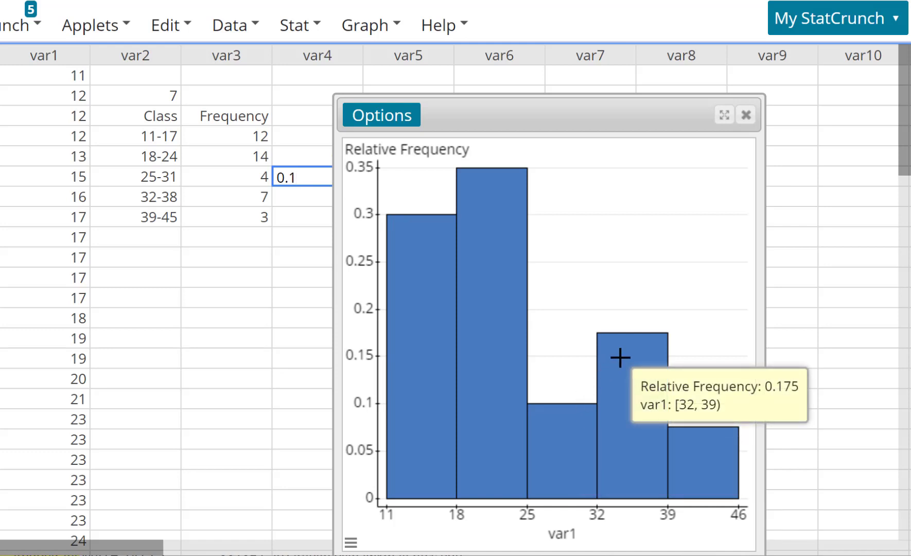
left_click(298, 196)
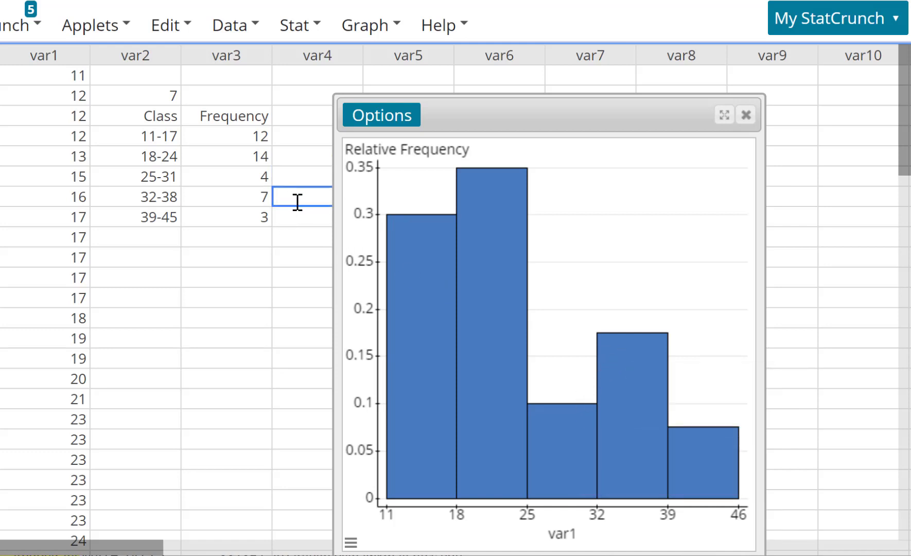
type("0.17")
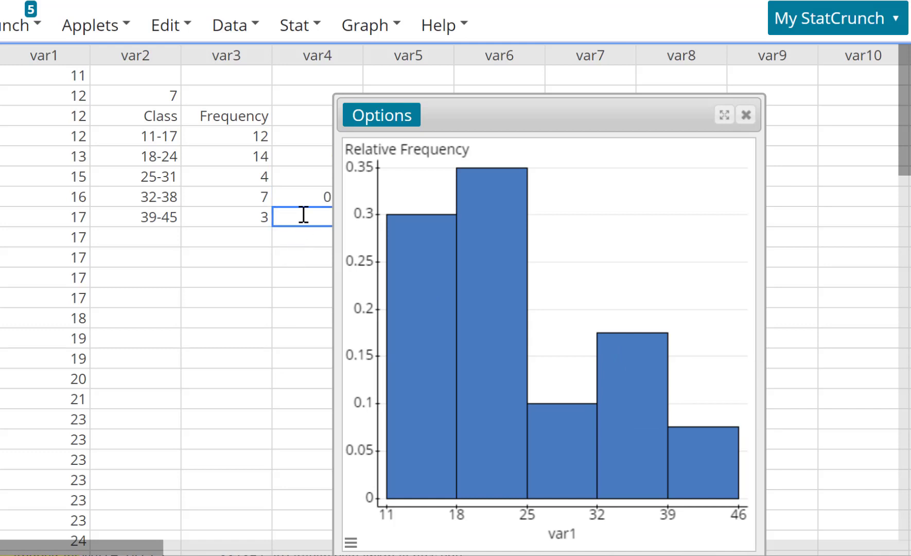
type("0.075")
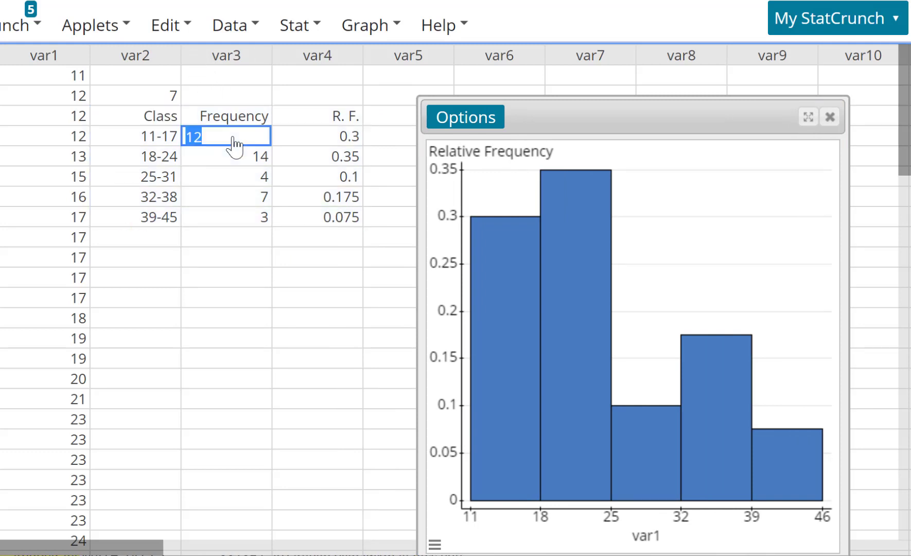
left_click(135, 116)
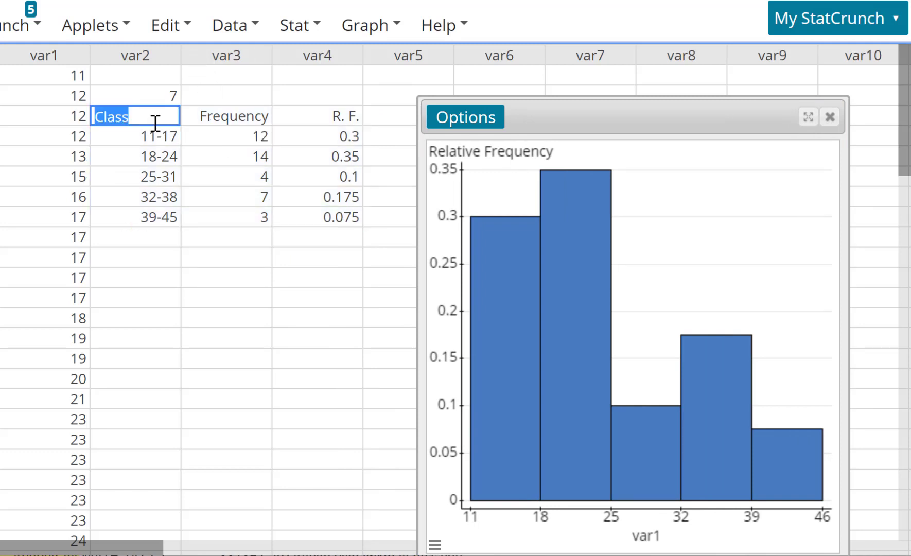
mouse_move(342, 142)
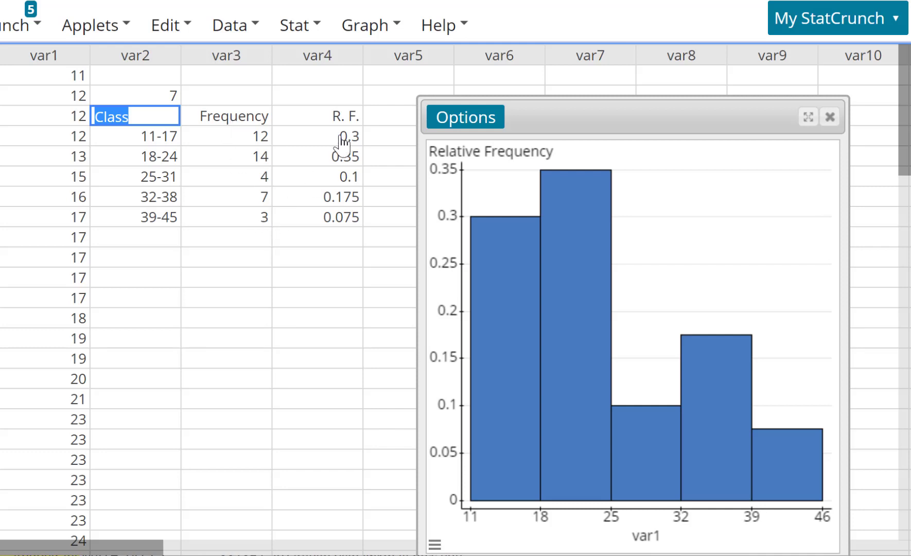
mouse_move(378, 248)
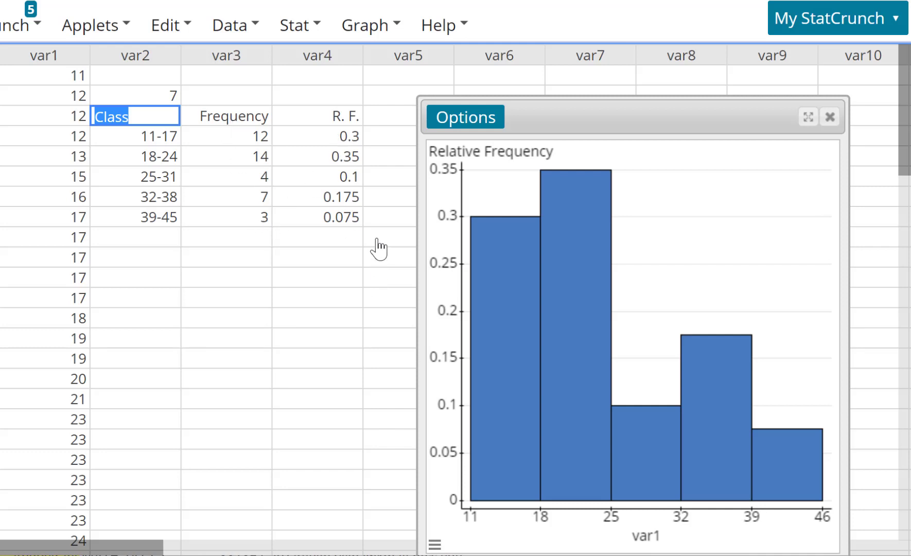